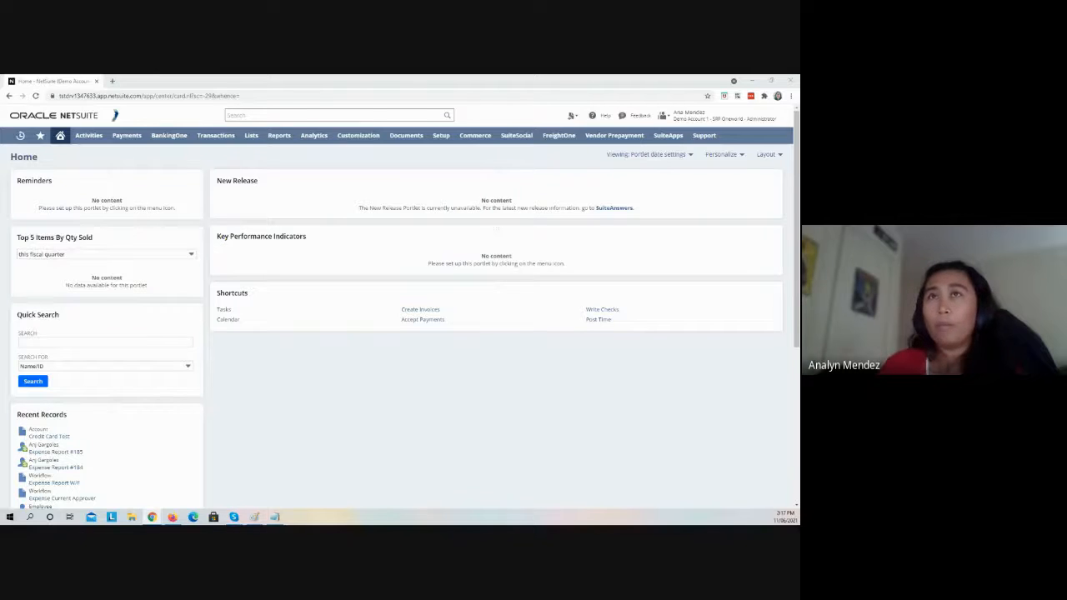
mouse_move(600, 384)
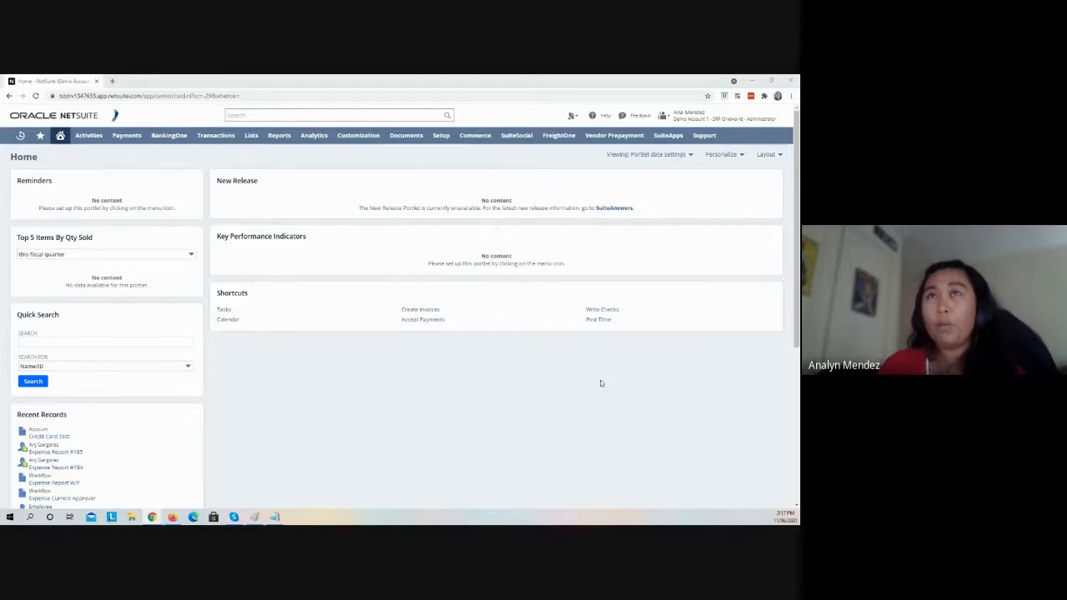
Open the Customization menu to reveal Forms > Transaction Forms.
left_click(357, 135)
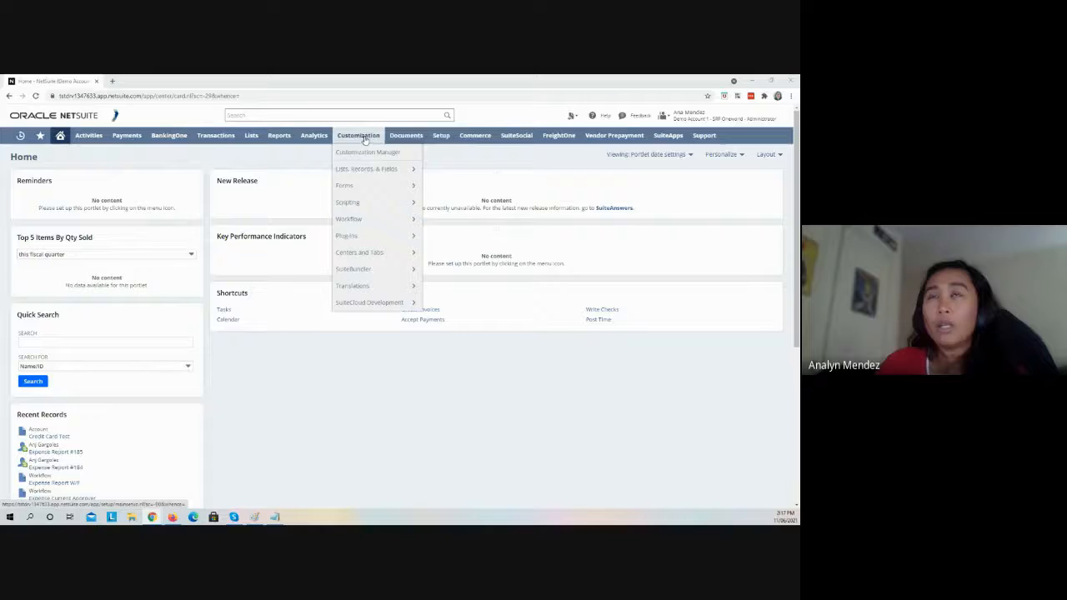
mouse_move(344, 185)
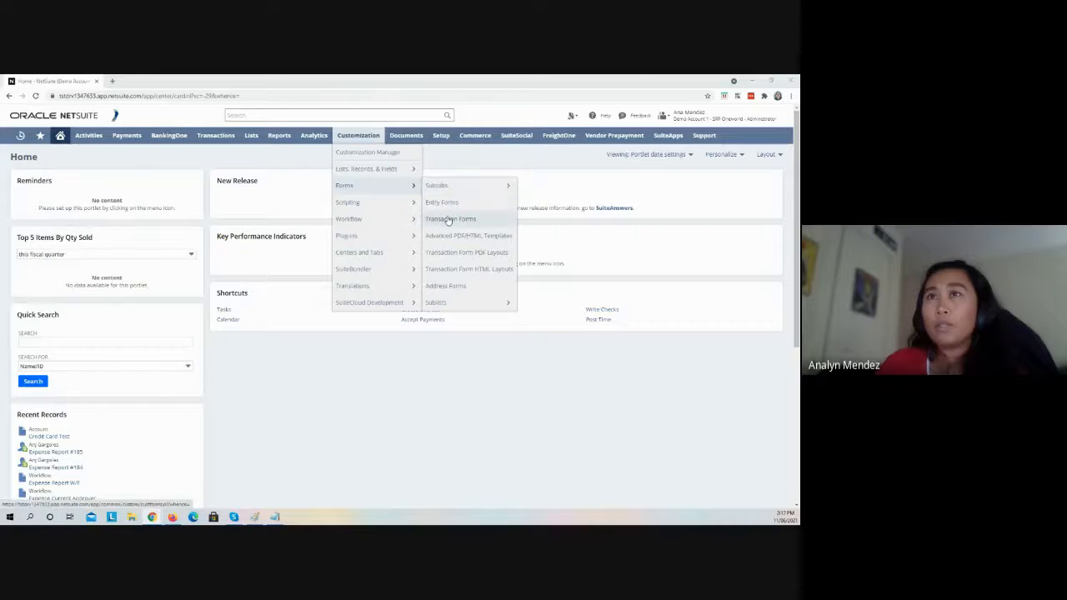
Open the custom Expense Report transaction form and scroll through its Screen Fields > Main settings.
left_click(451, 218)
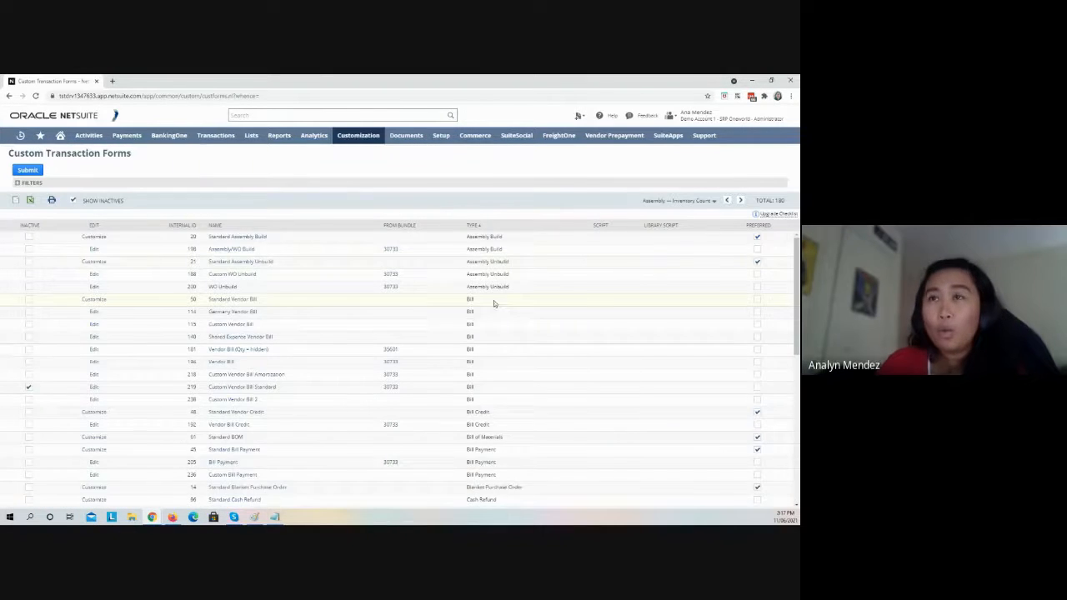
scroll("down", 3)
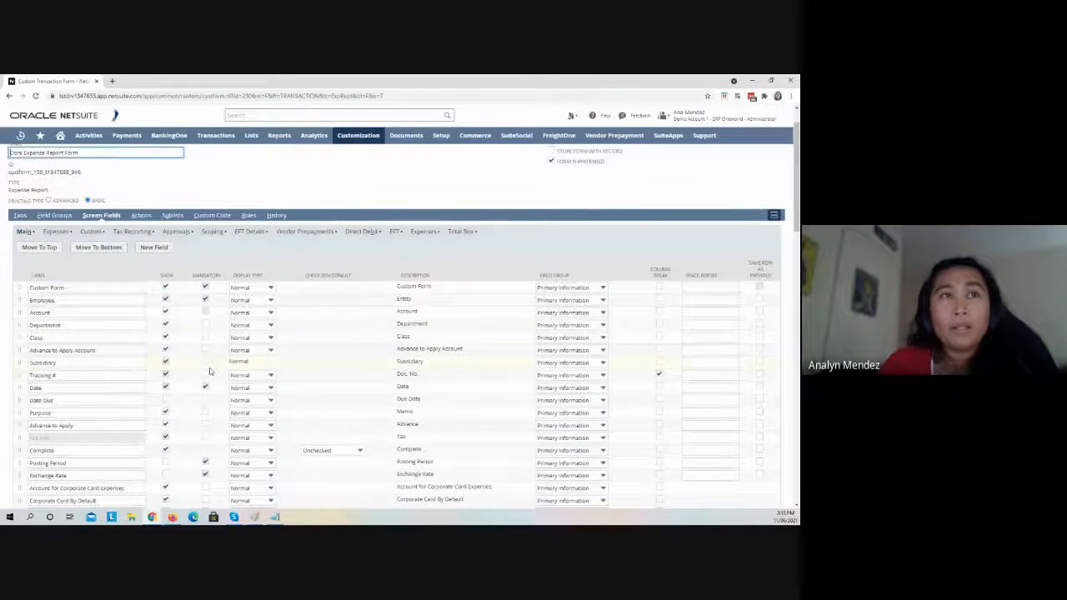
scroll("down", 3)
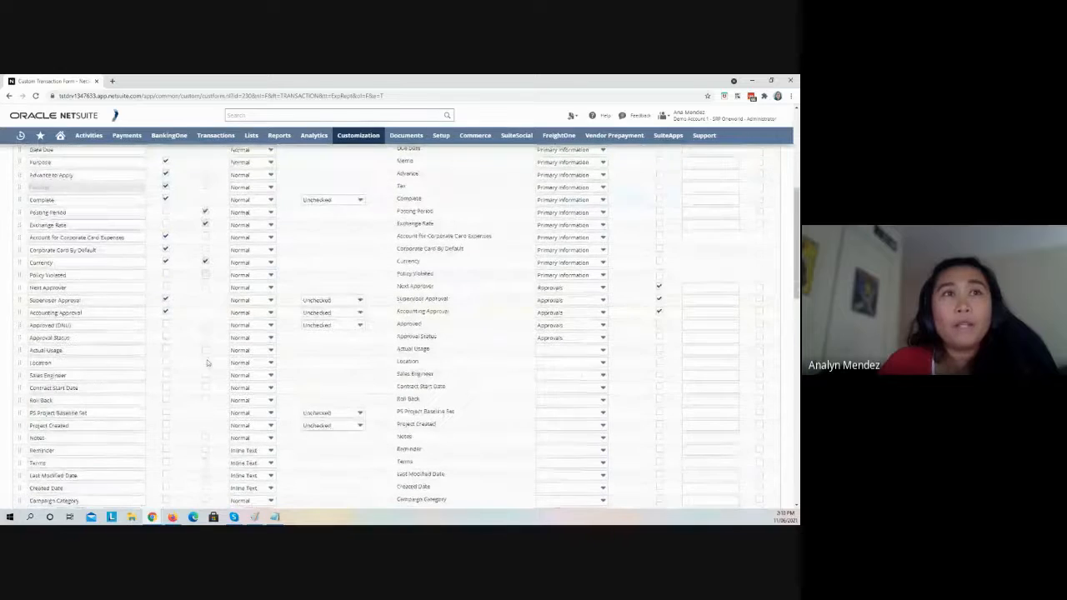
left_click(83, 237)
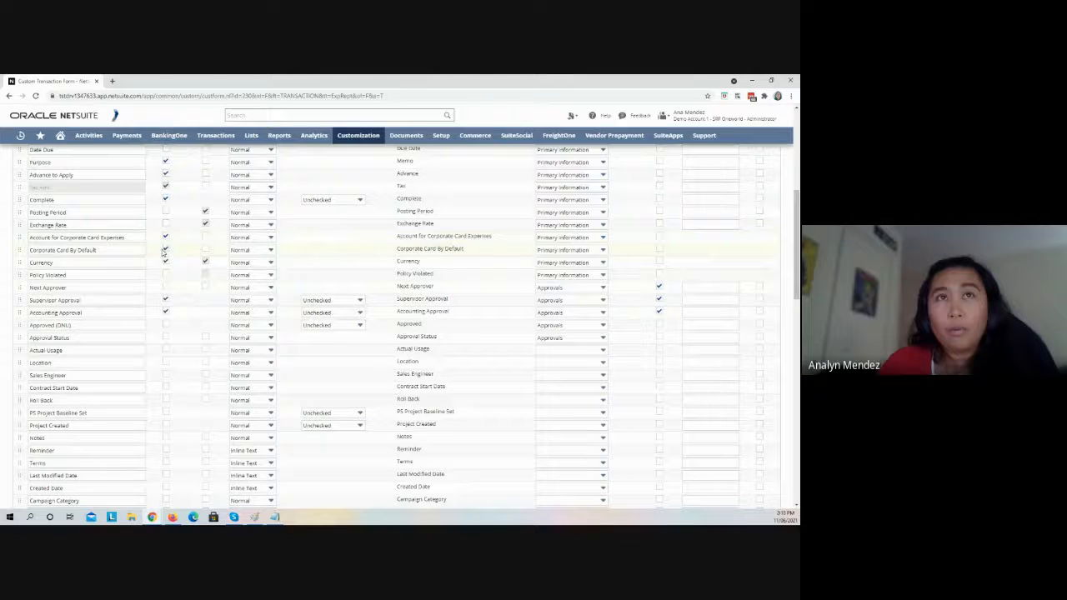
scroll("up", 3)
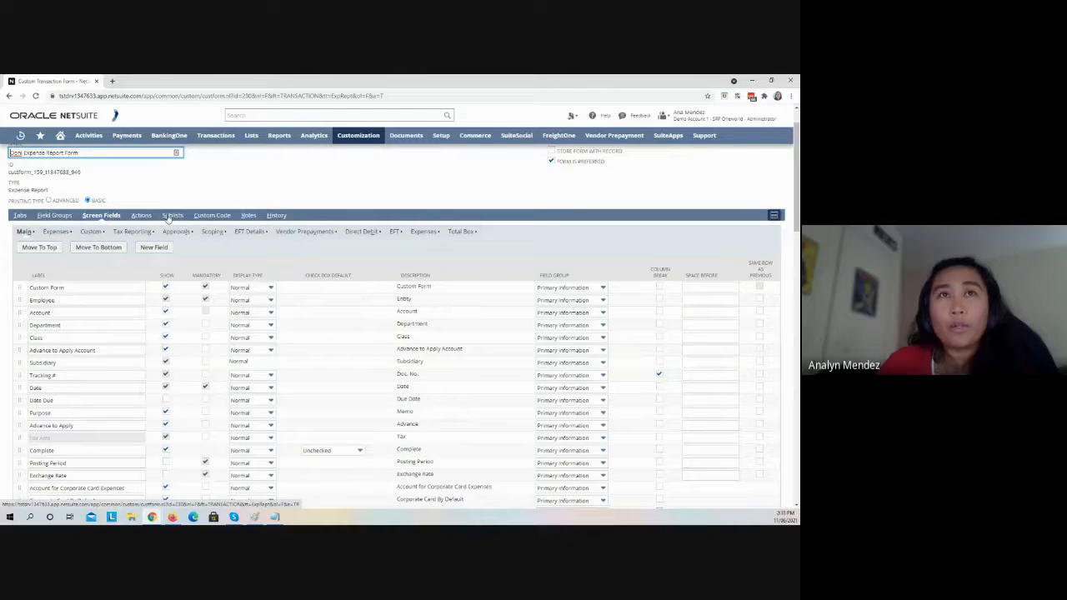
Check the form's Sublists, then review the Expenses subtab columns, including Corporate Card and Non-reimbursable.
left_click(171, 215)
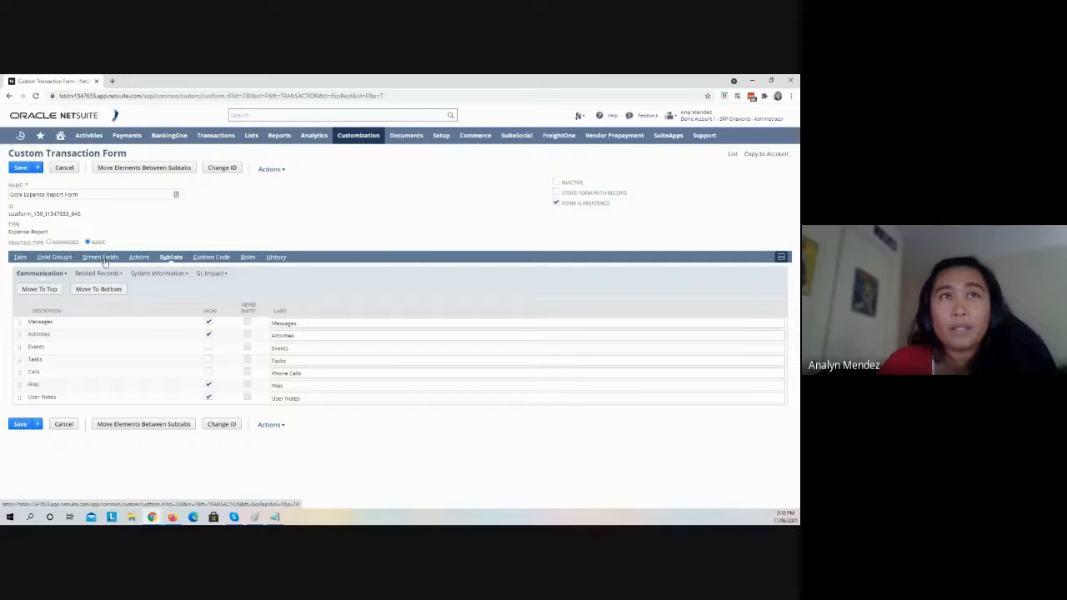
left_click(101, 257)
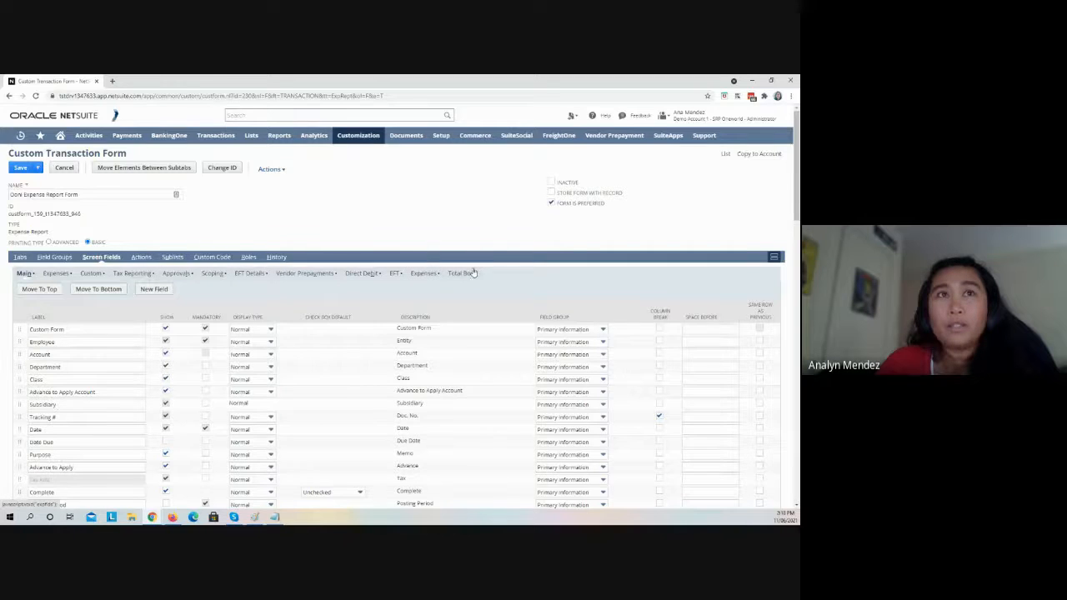
left_click(423, 273)
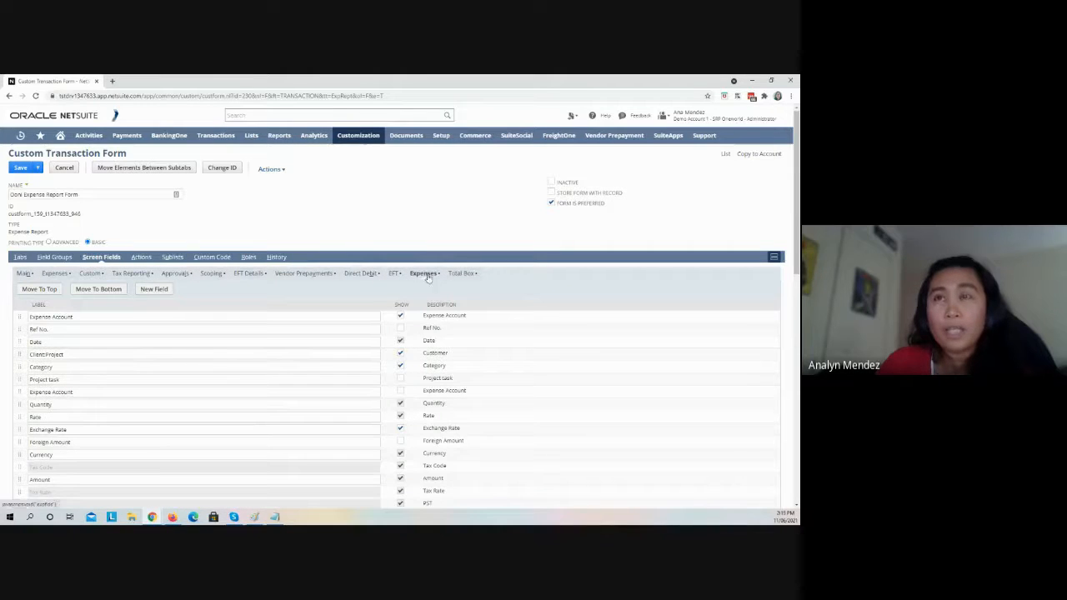
scroll("down", 3)
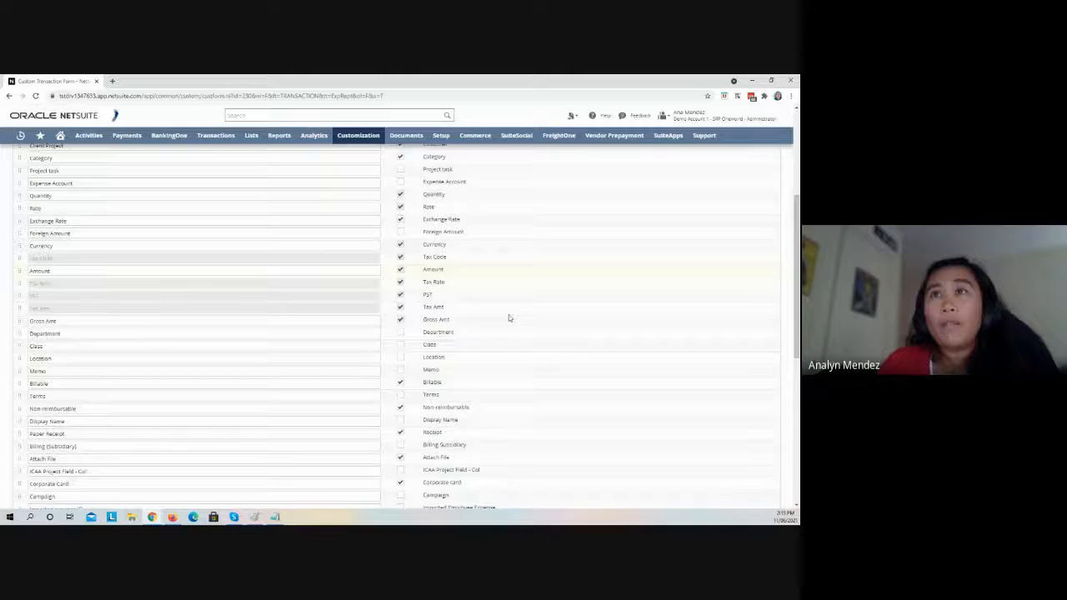
scroll("down", 3)
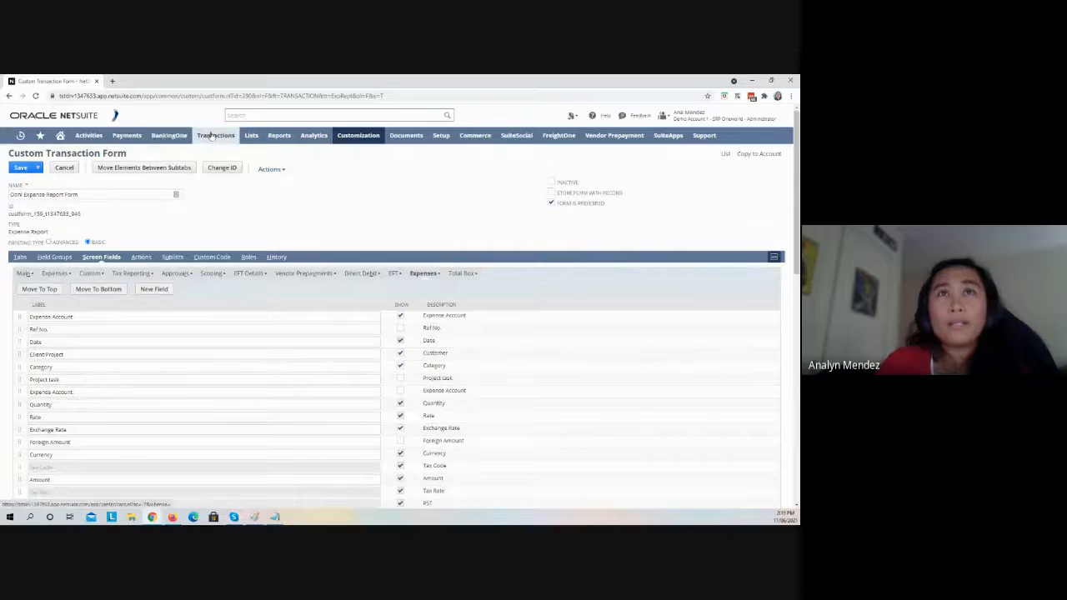
Start a new Expense Report and open Lists > Accounting > Accounts in a new tab.
left_click(215, 135)
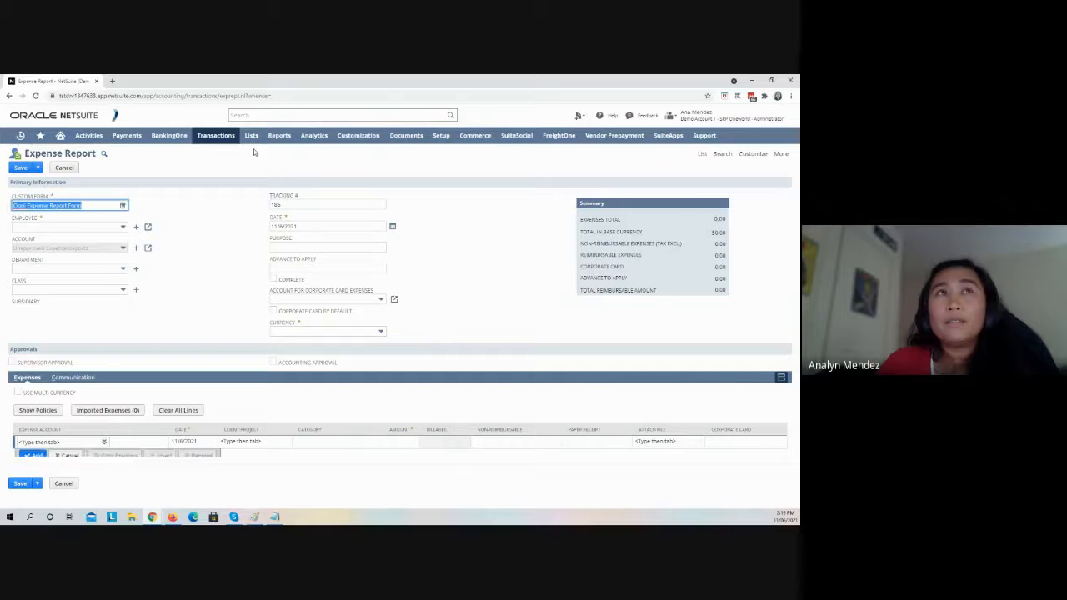
left_click(251, 136)
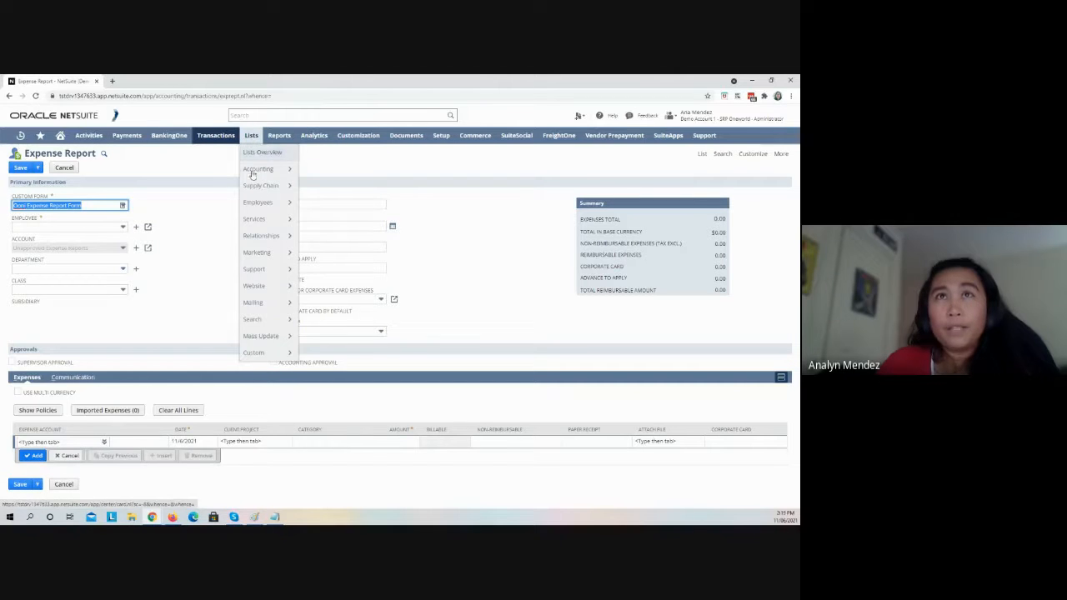
right_click(258, 168)
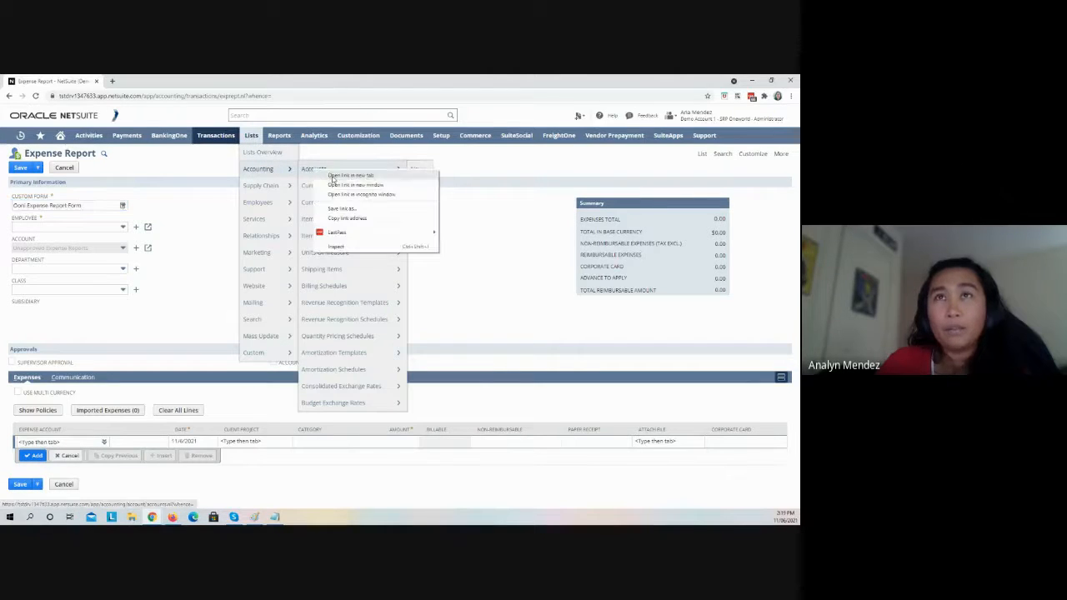
left_click(350, 175)
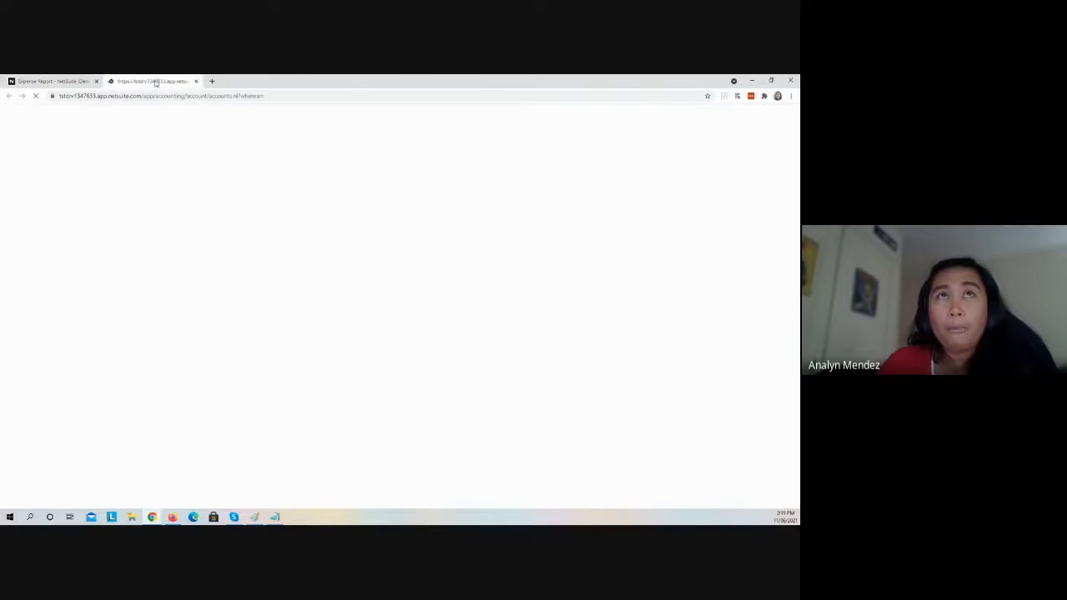
left_click(150, 81)
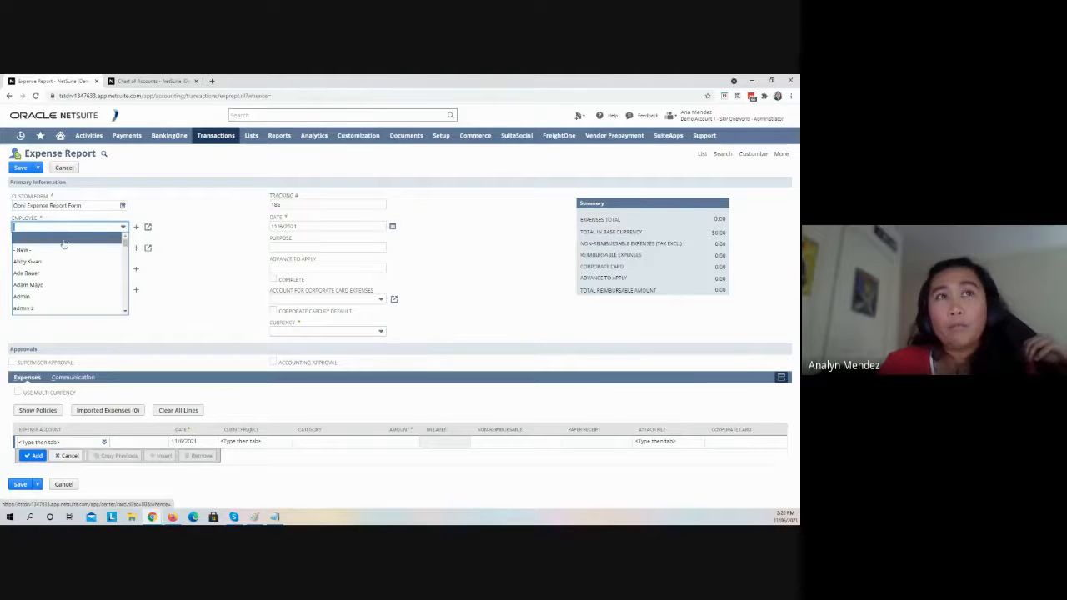
Search the Employee field and choose the employee, filling subsidiary Carlton Club Pty Ltd.
type("Nancy Hearn")
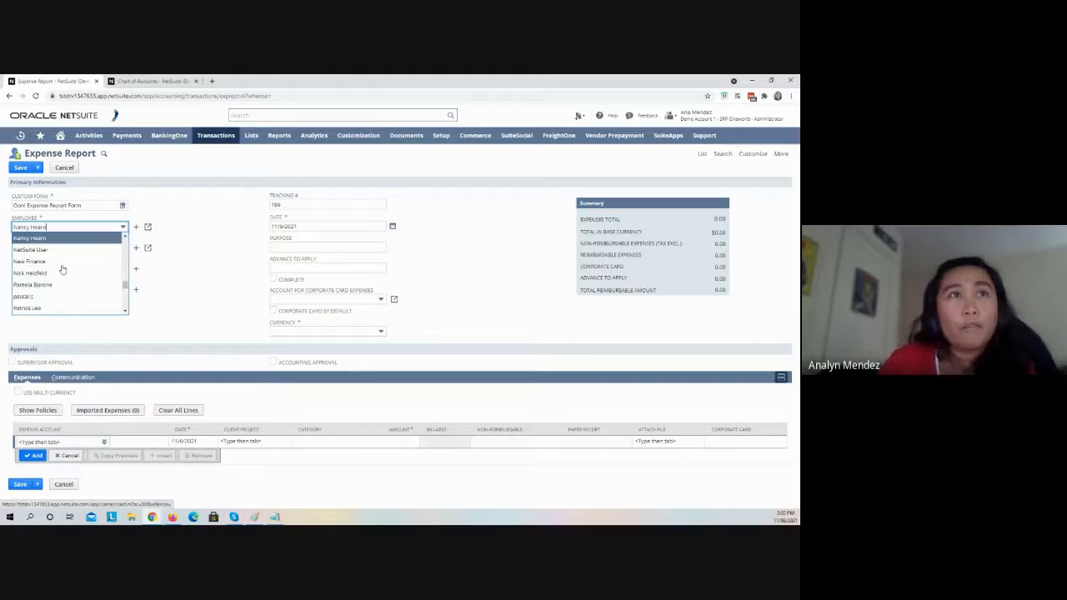
scroll("down", 3)
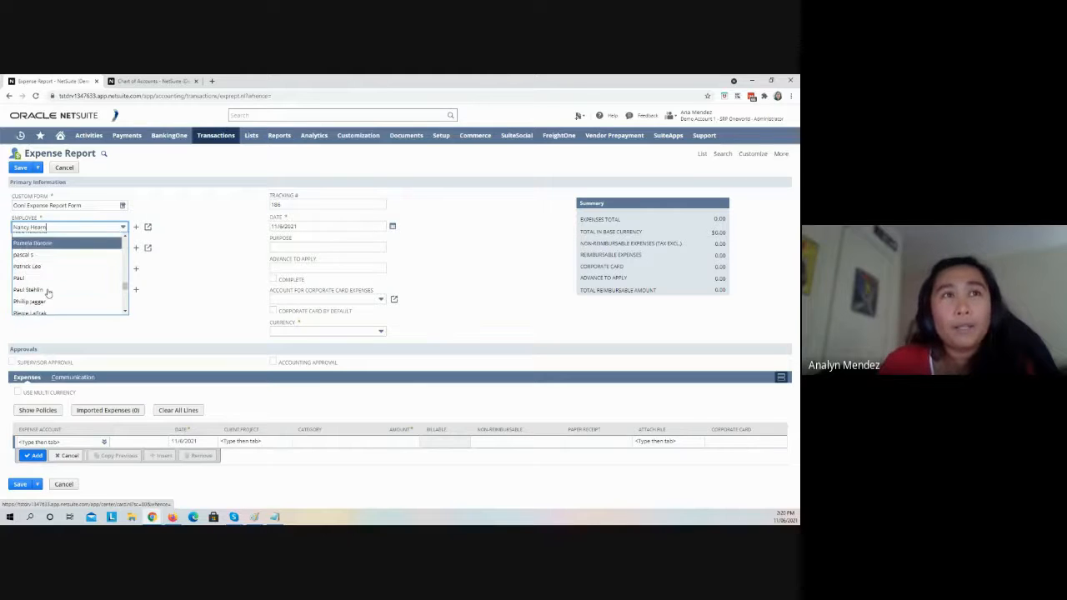
type("Ari Gargoles")
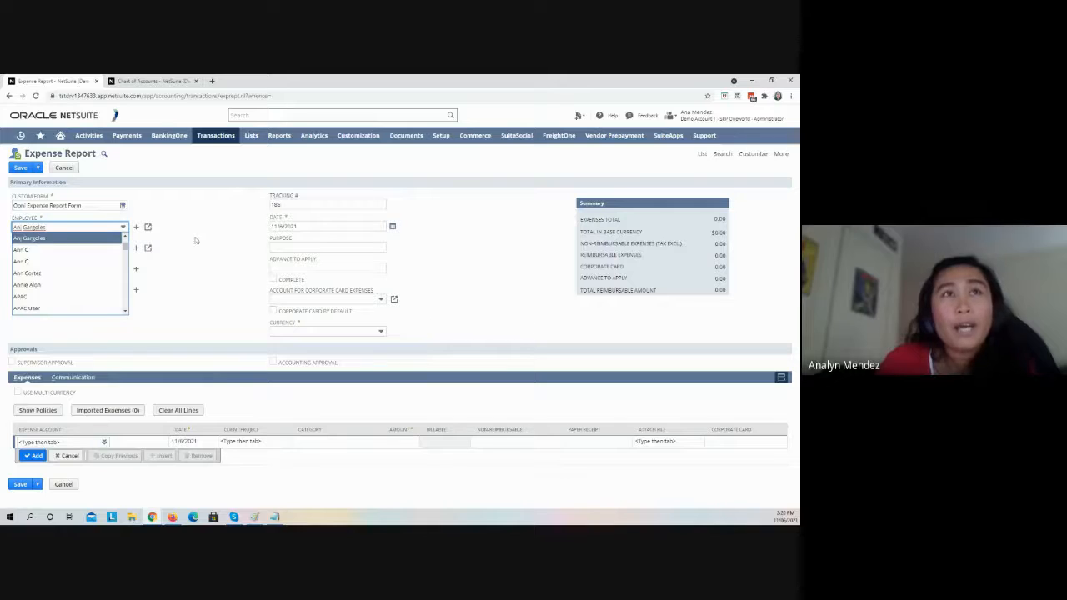
left_click(29, 237)
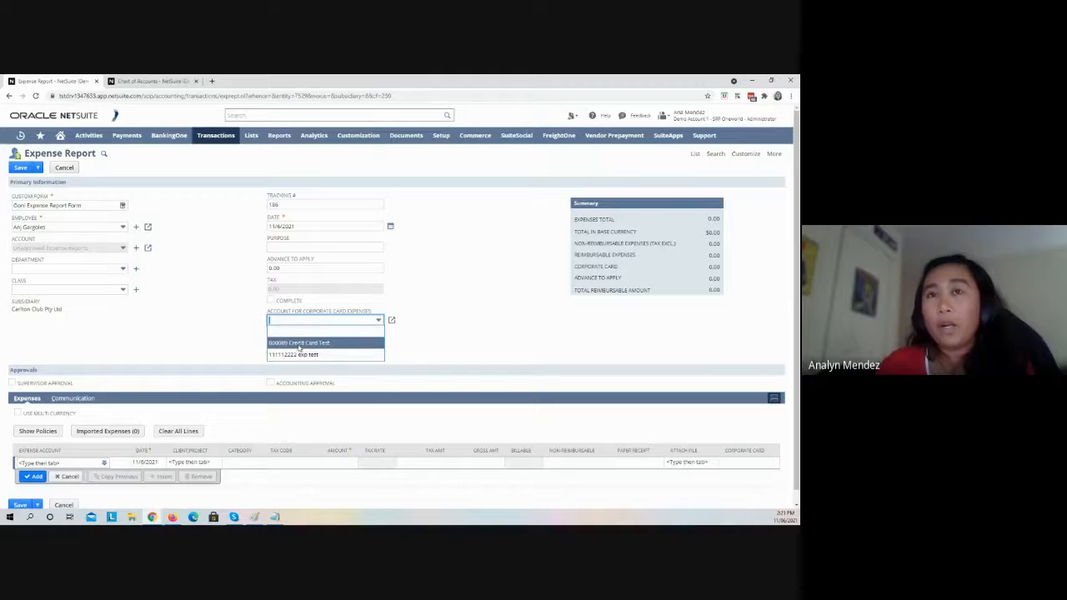
Pick 600089 Credit Card Test as the Account for Corporate Card Expenses.
left_click(298, 343)
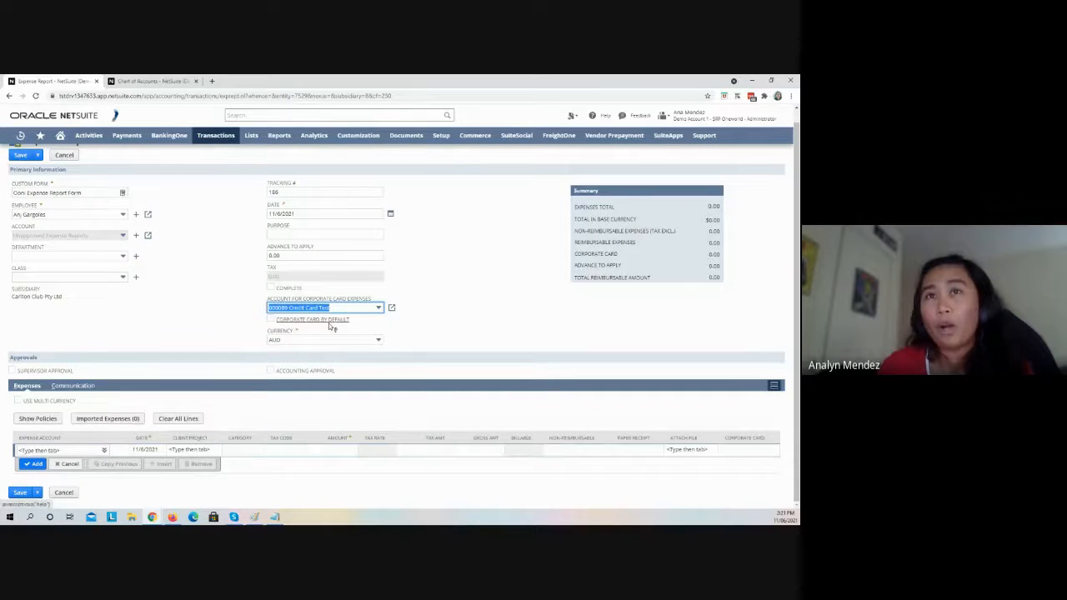
mouse_move(332, 329)
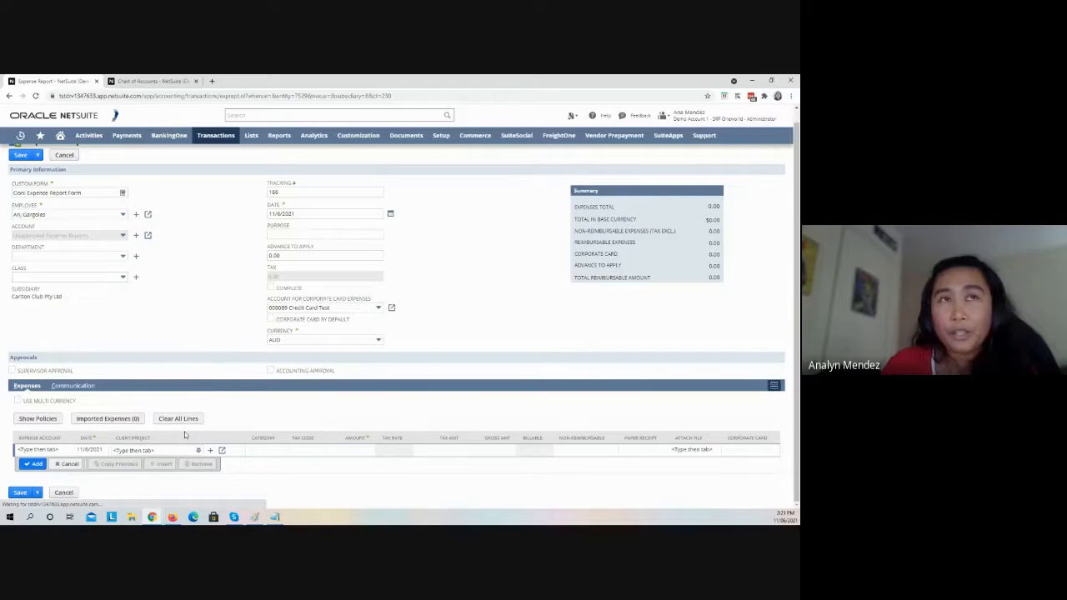
Fill an Airfare line for project Atlas Communication: amount 250, tax code GST:TS-AU.
left_click(153, 451)
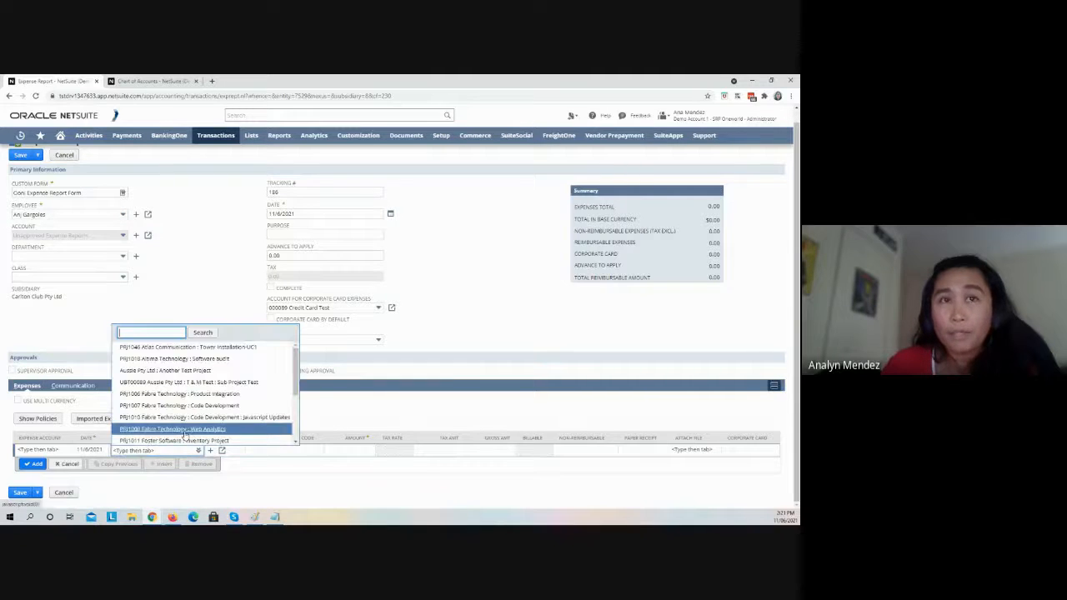
left_click(188, 347)
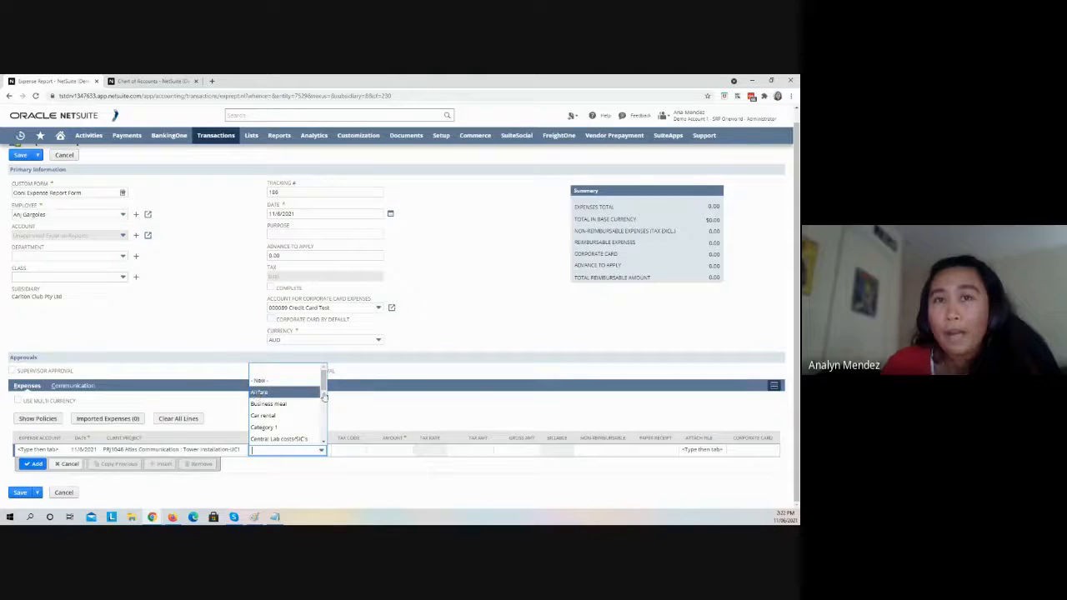
left_click(260, 392)
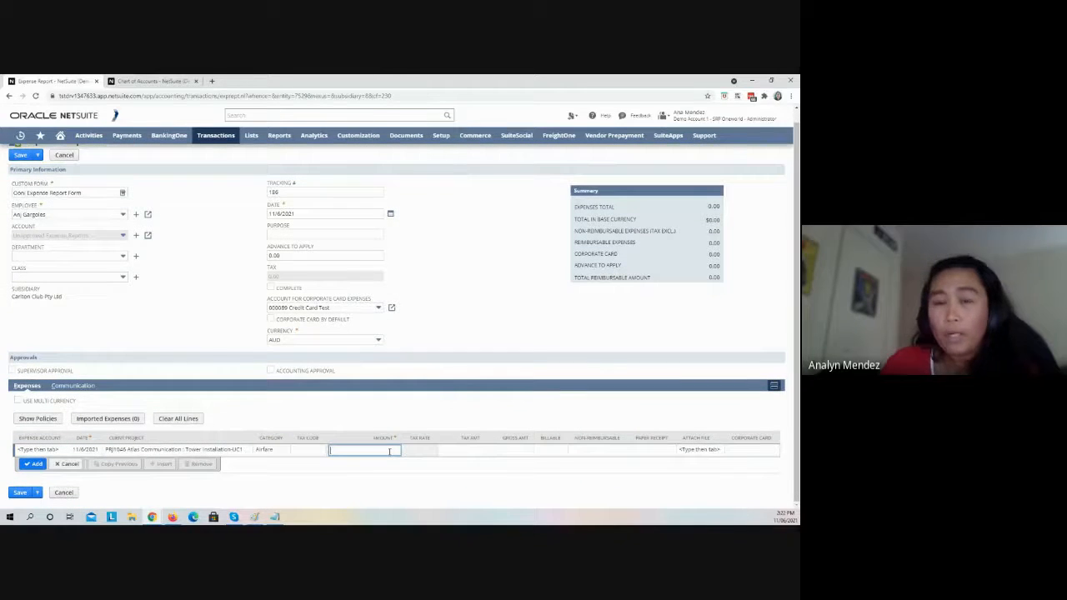
type("240.00")
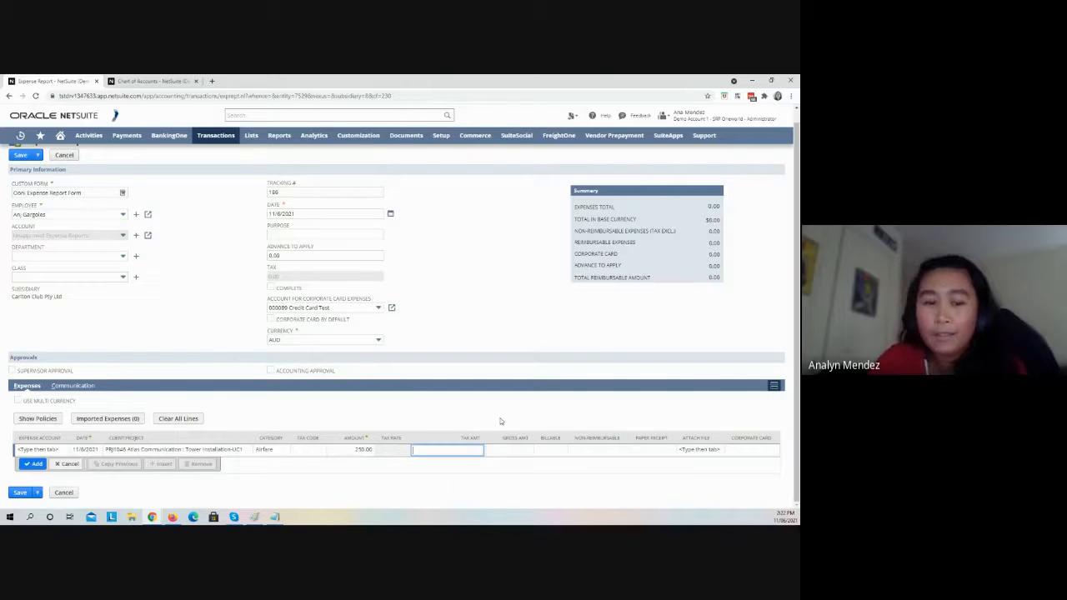
type("250")
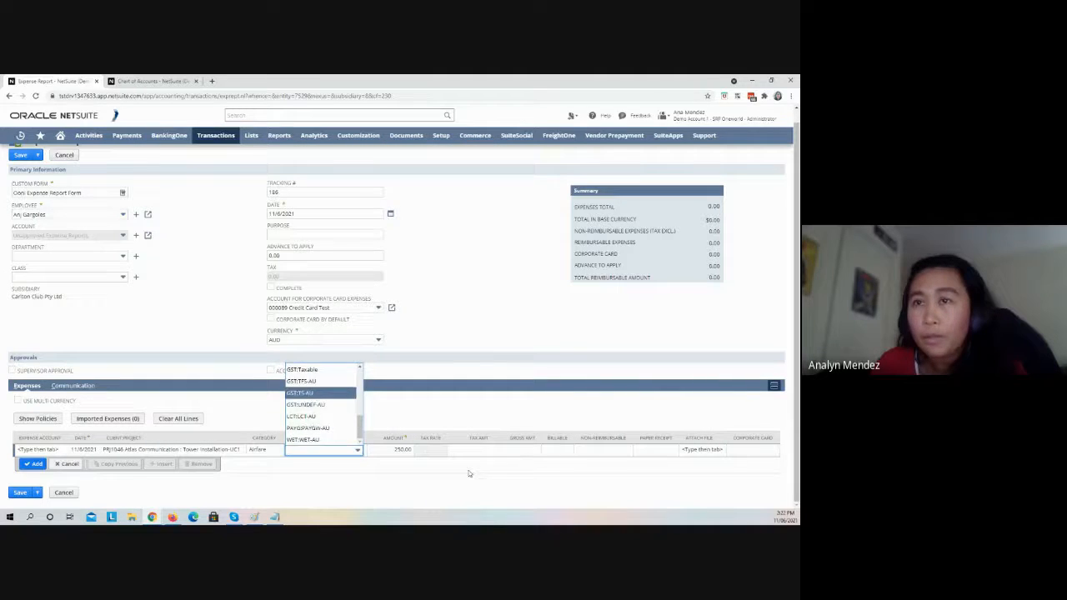
left_click(300, 392)
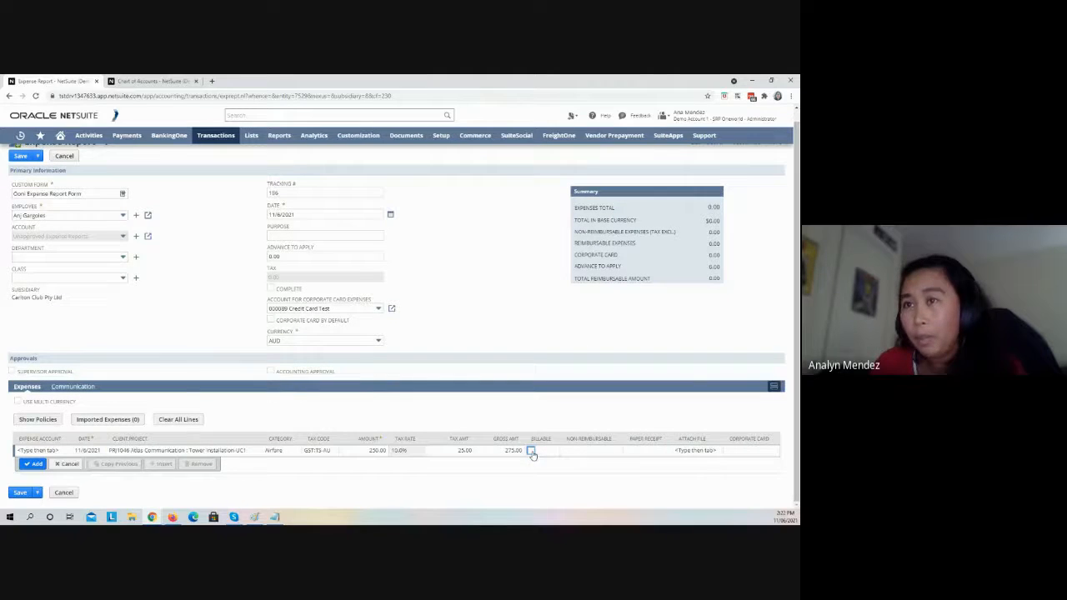
Mark the airfare line billable, attach a file, charge it to Corporate Card, and add it.
left_click(532, 450)
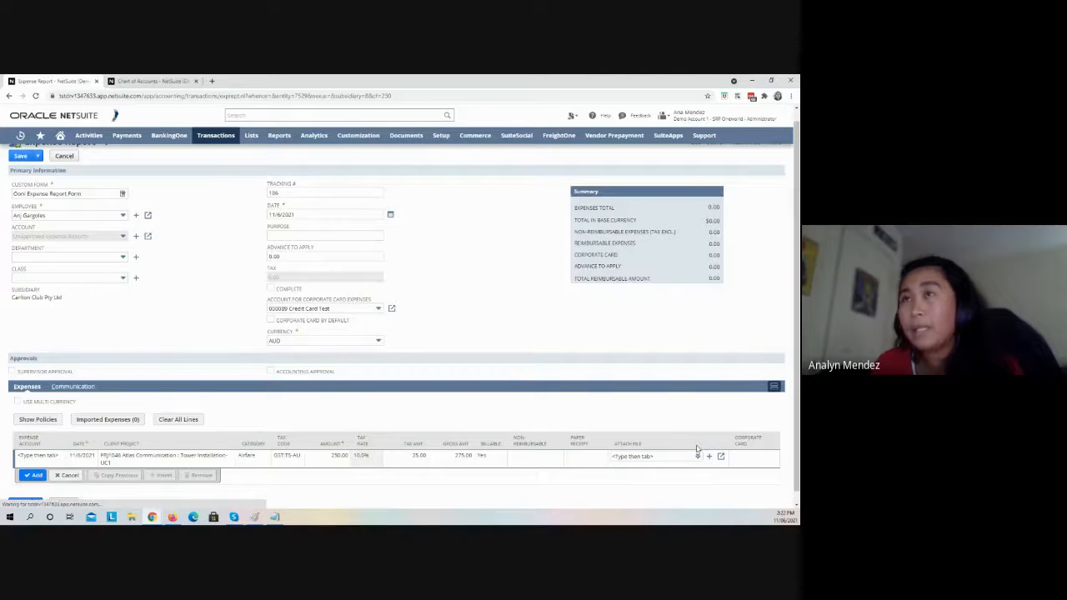
left_click(698, 457)
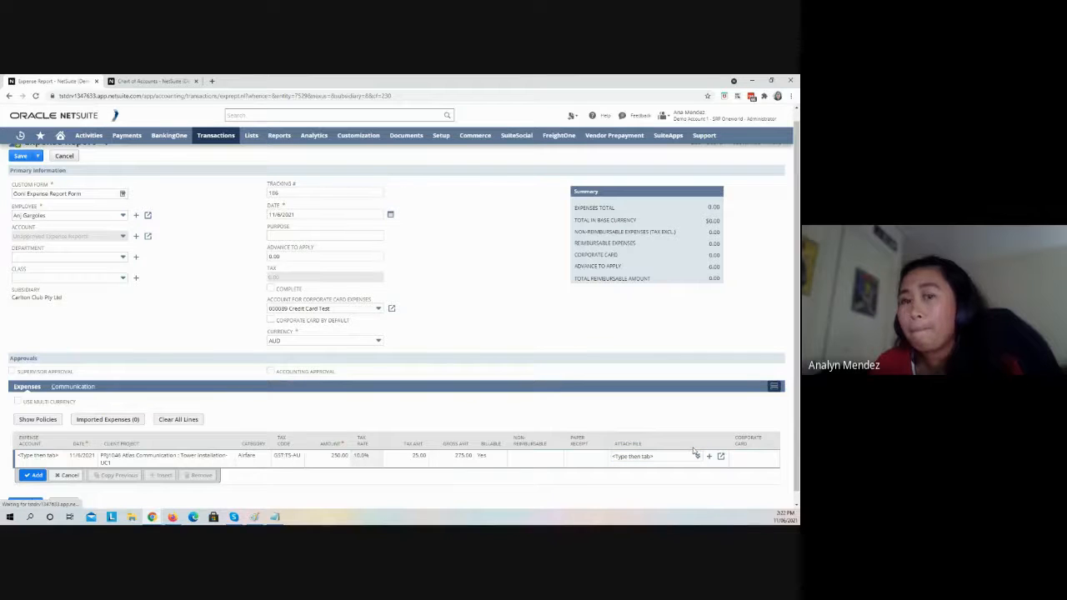
left_click(697, 456)
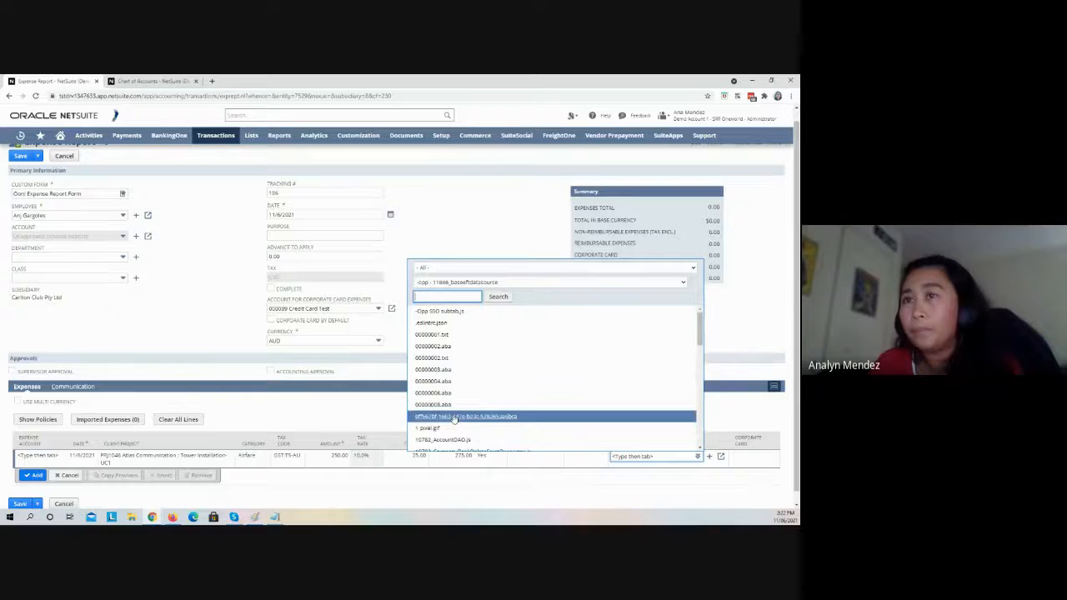
left_click(465, 416)
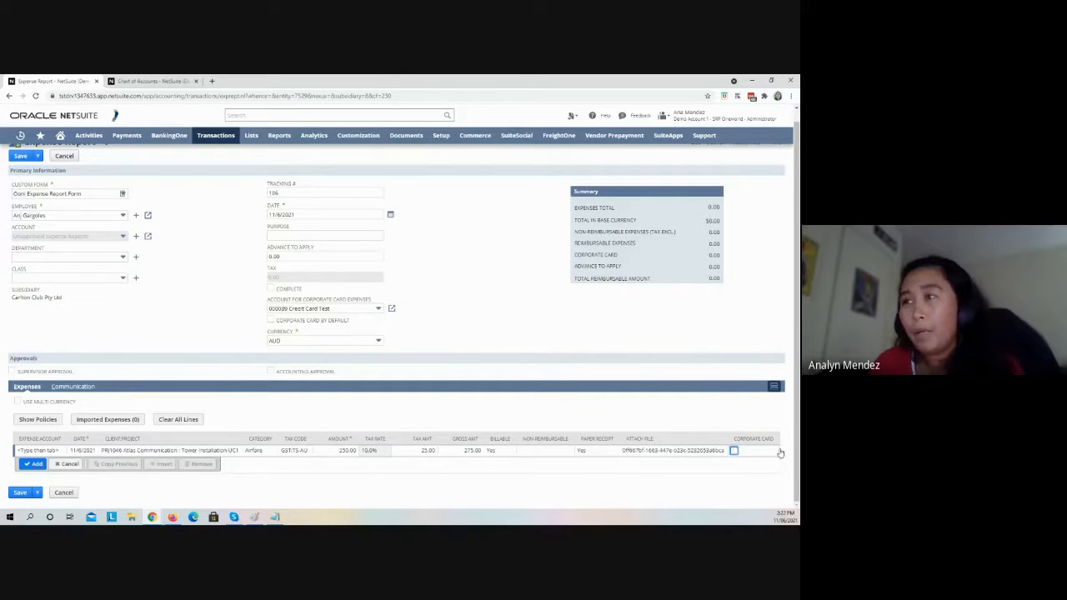
left_click(734, 451)
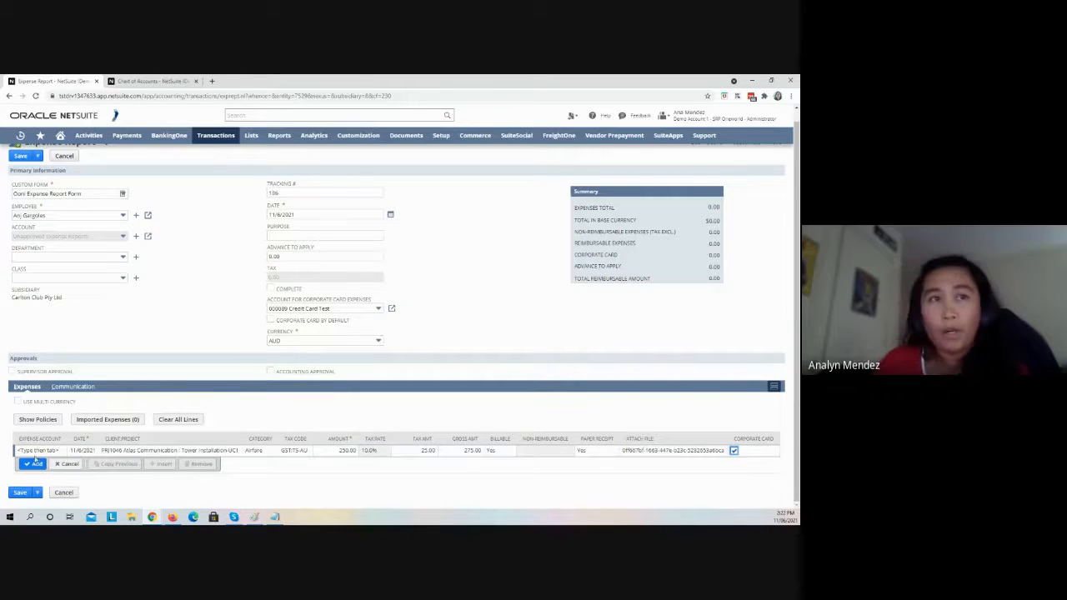
left_click(33, 463)
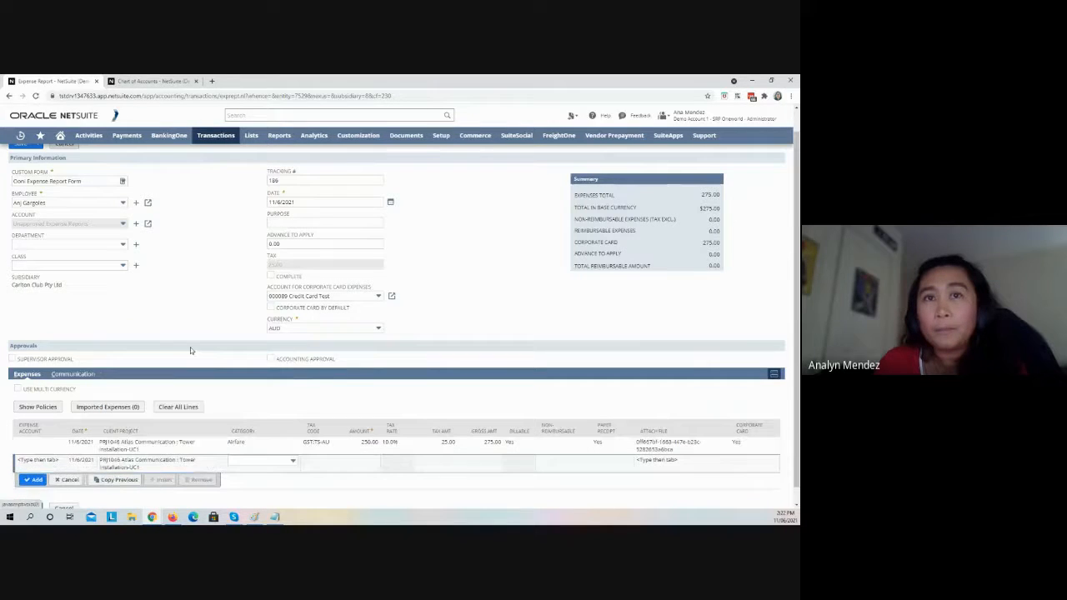
Add a 50 Dinner line with GST:TS-AU tax and paper receipt, not on corporate card.
left_click(292, 460)
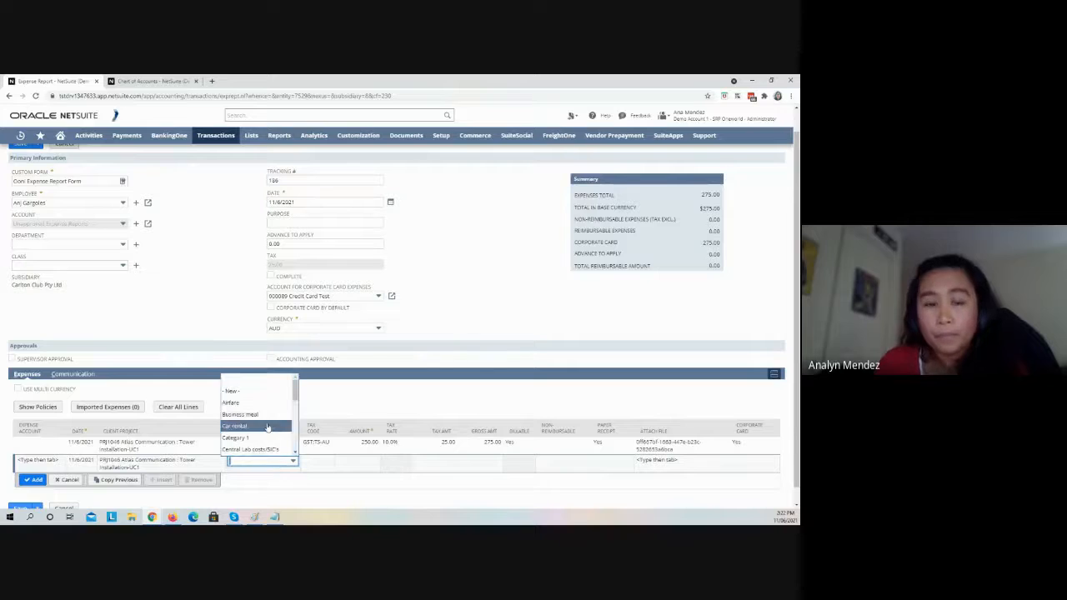
left_click(263, 460)
type("Dinner")
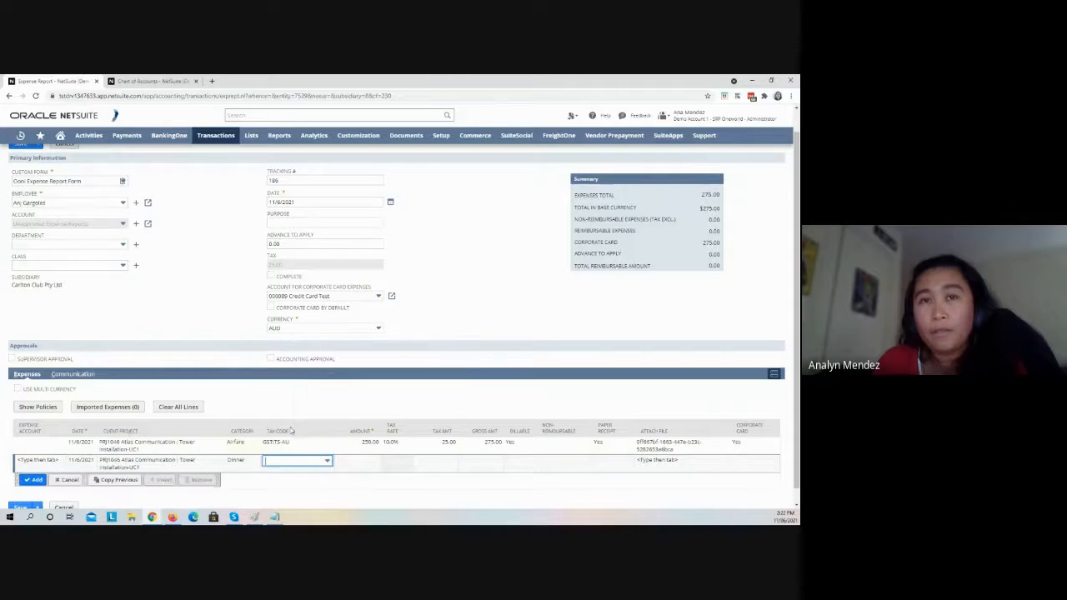
left_click(326, 460)
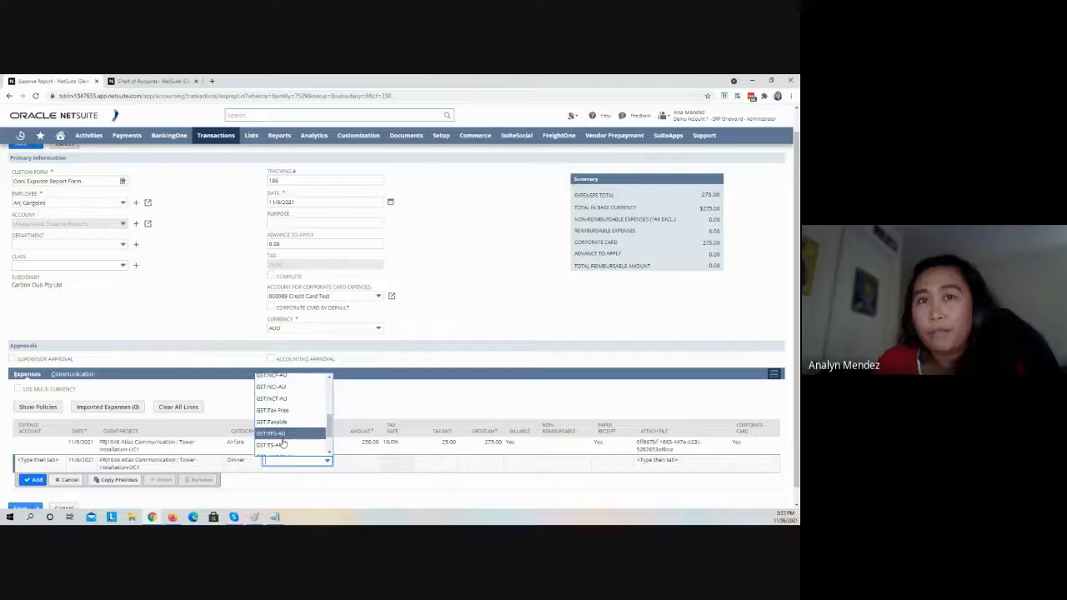
left_click(271, 444)
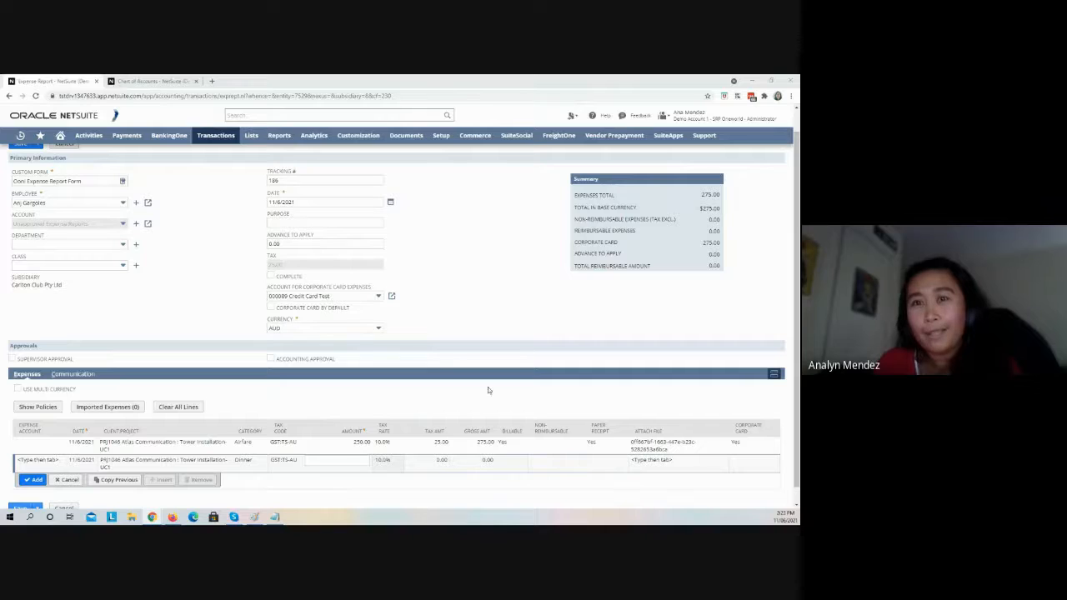
type("50.00")
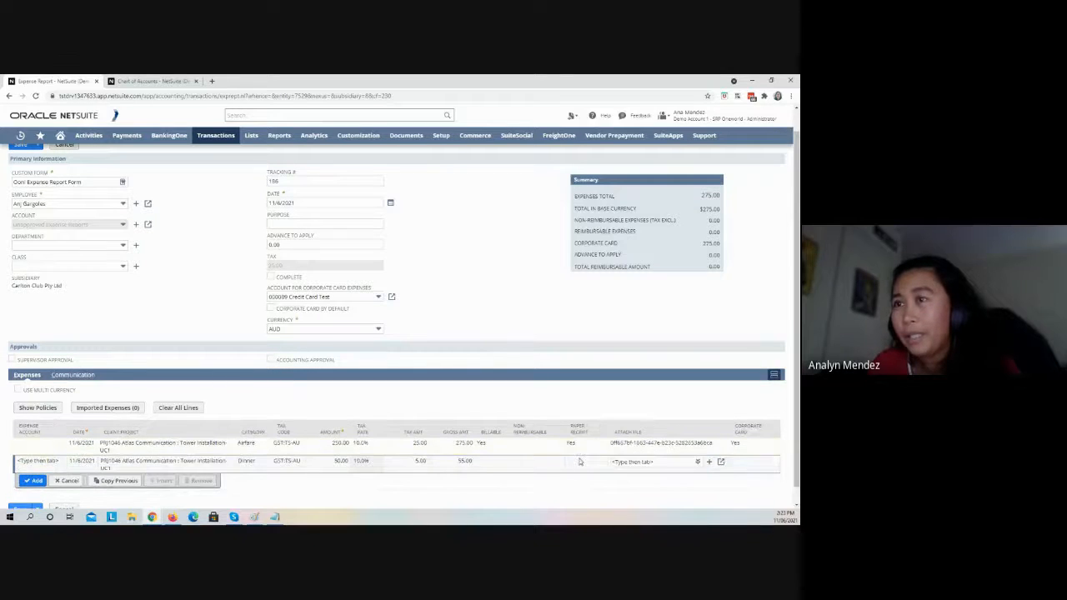
left_click(581, 450)
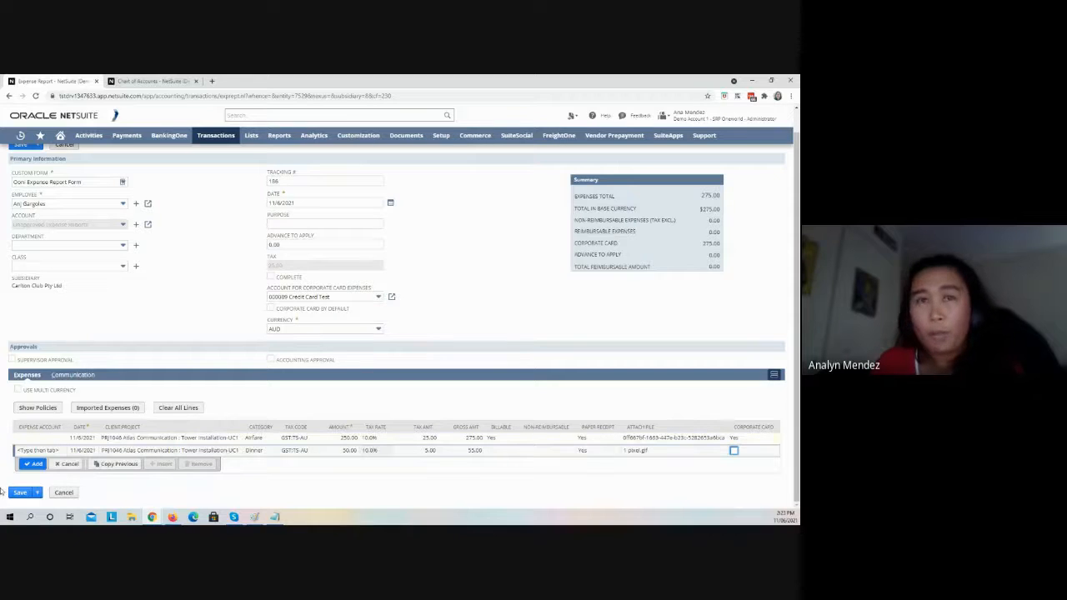
left_click(34, 463)
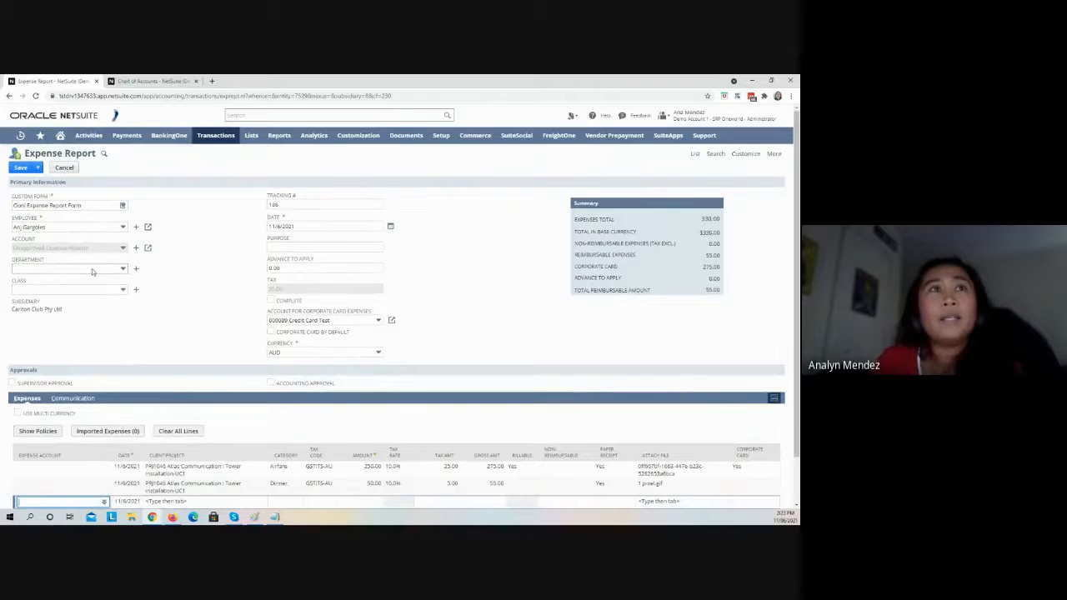
Enter purpose 'Corporate Card Test', approve and complete it, set 2000 Accounts Payable, and save.
type("Corporate")
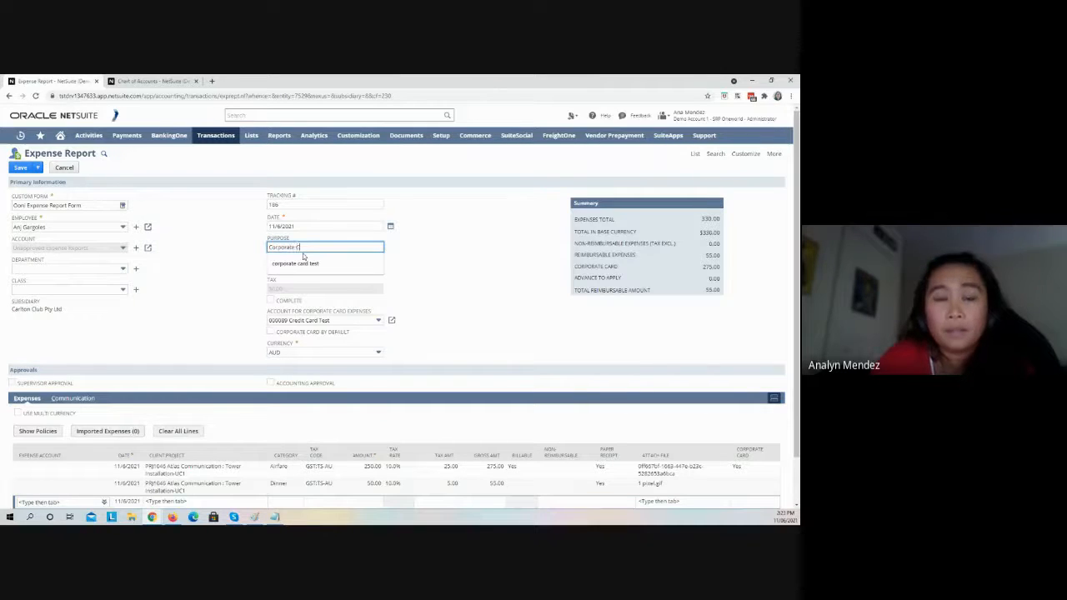
type("Corporate Card Reim")
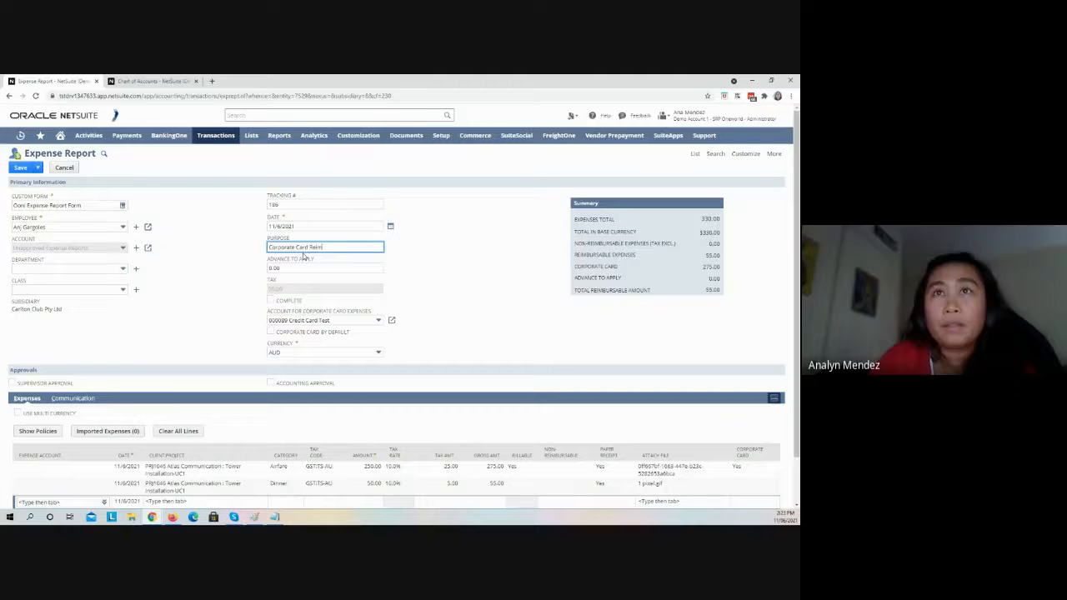
type("Corporate Card Testing")
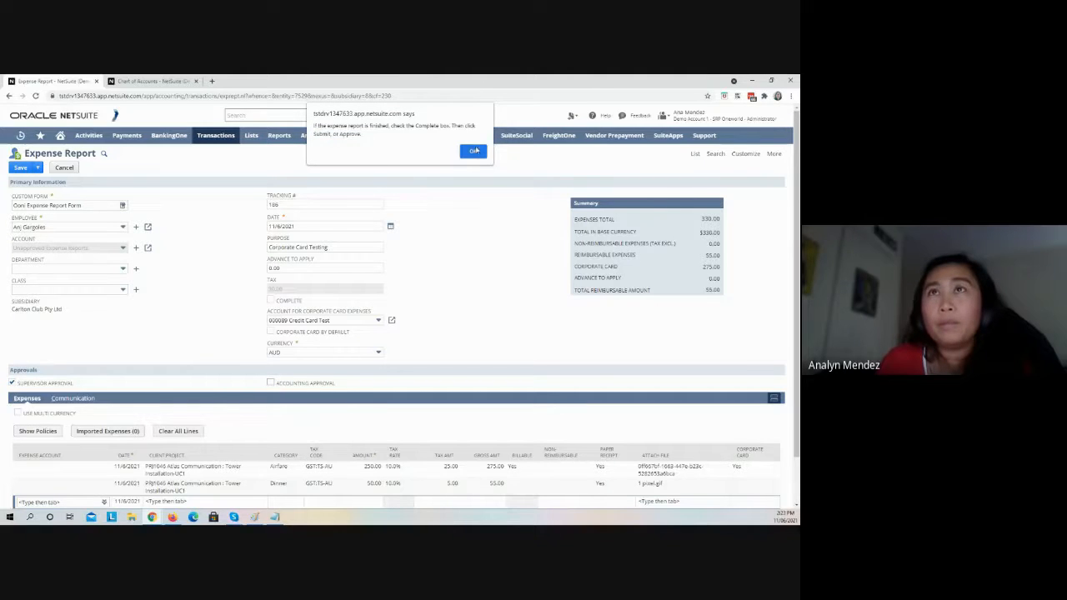
left_click(474, 151)
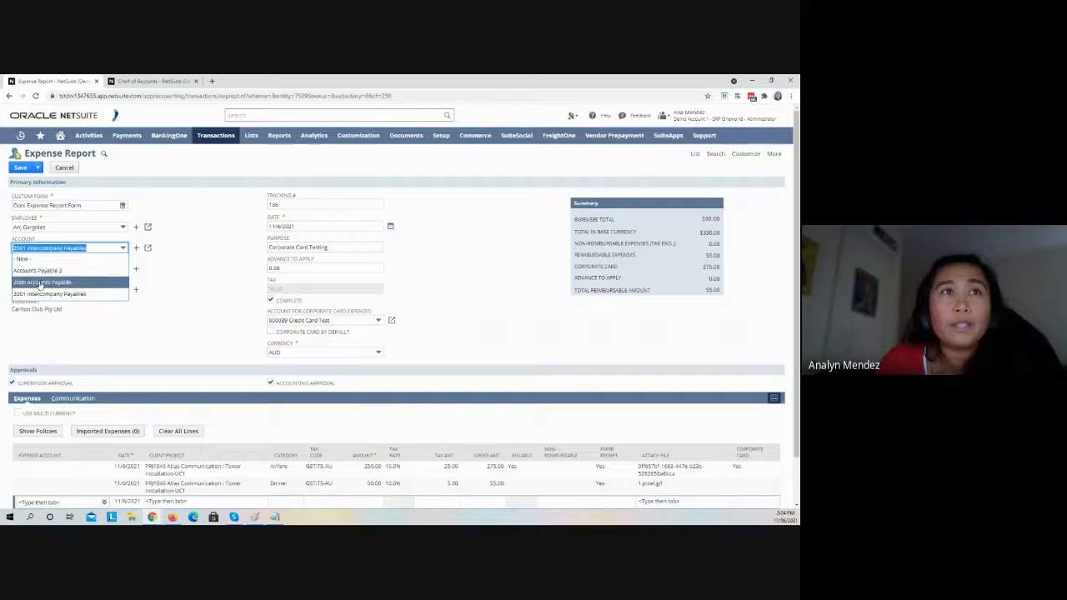
left_click(42, 282)
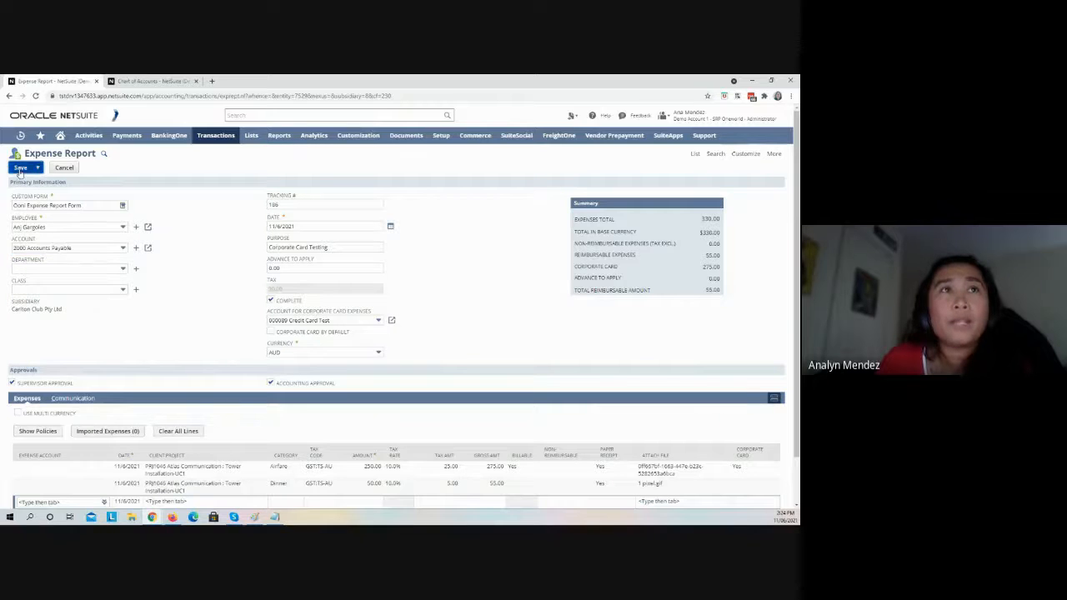
left_click(21, 167)
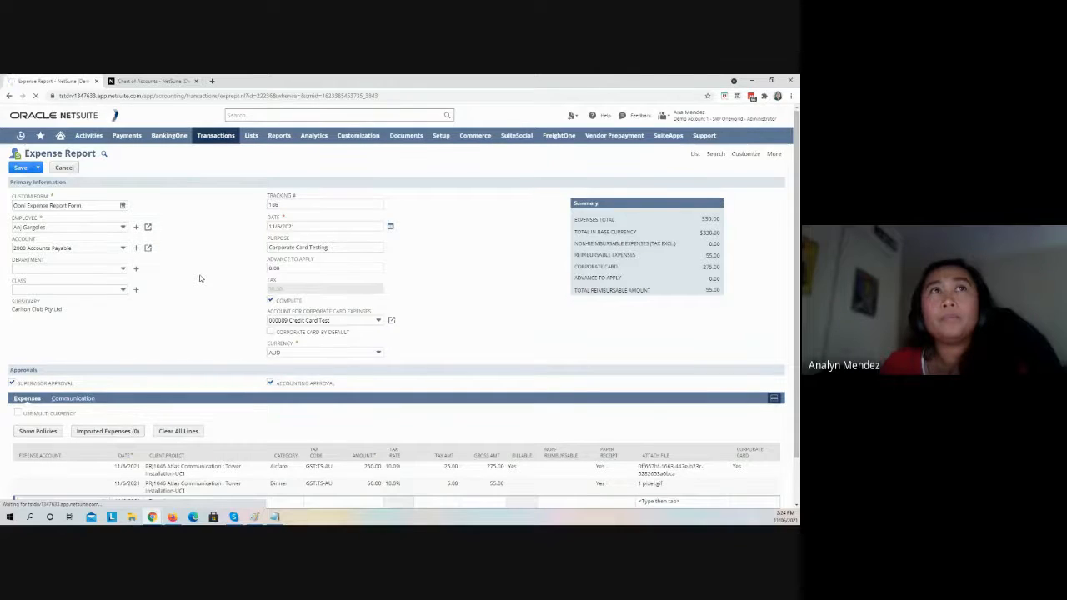
Finish saving, then open the report's Actions > GL Impact in a new tab.
left_click(21, 167)
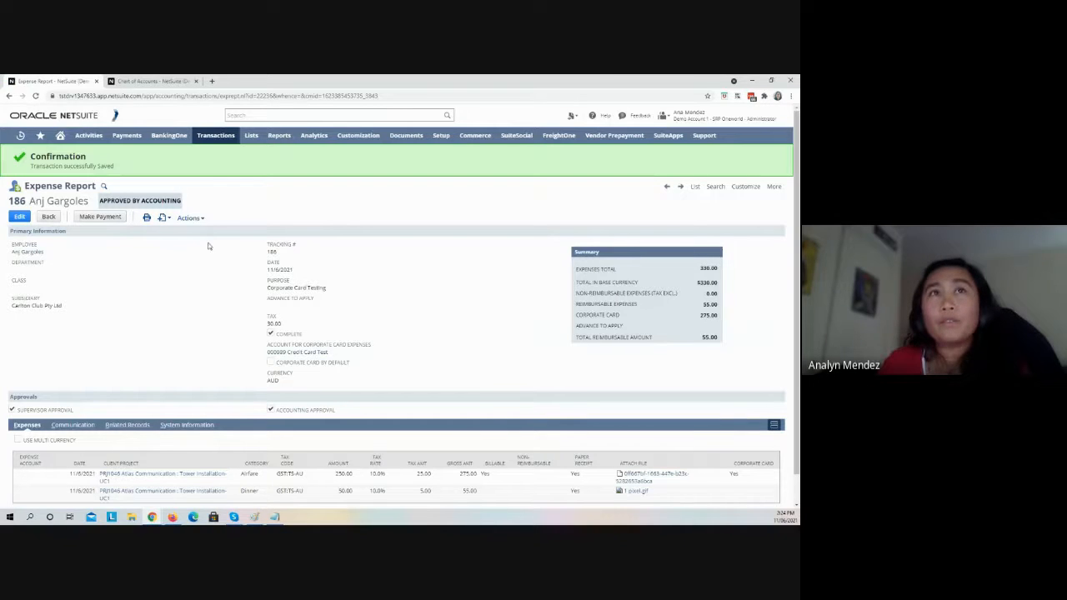
right_click(188, 217)
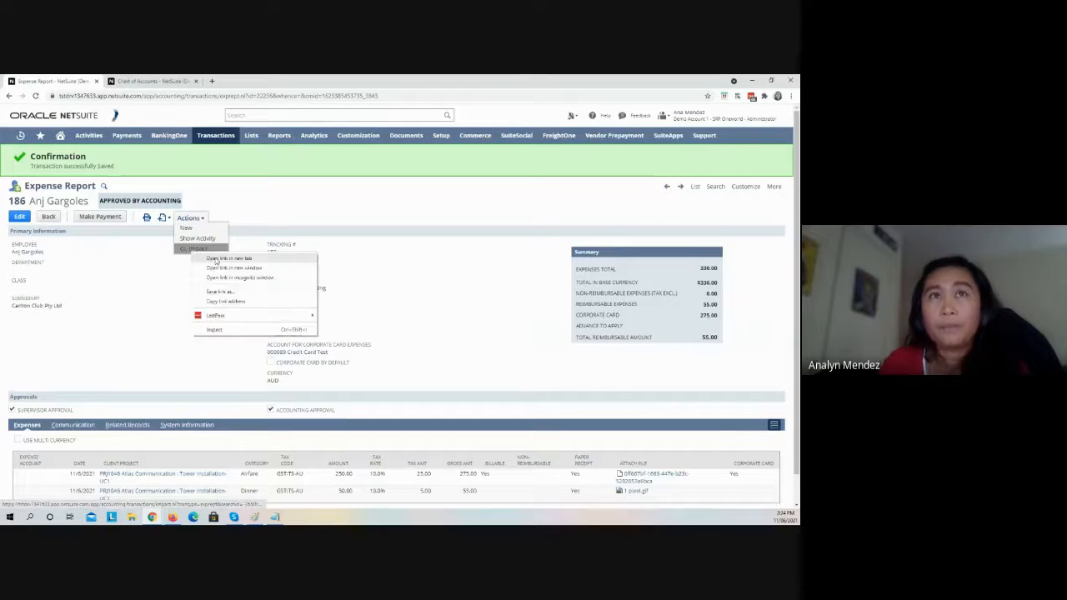
left_click(229, 257)
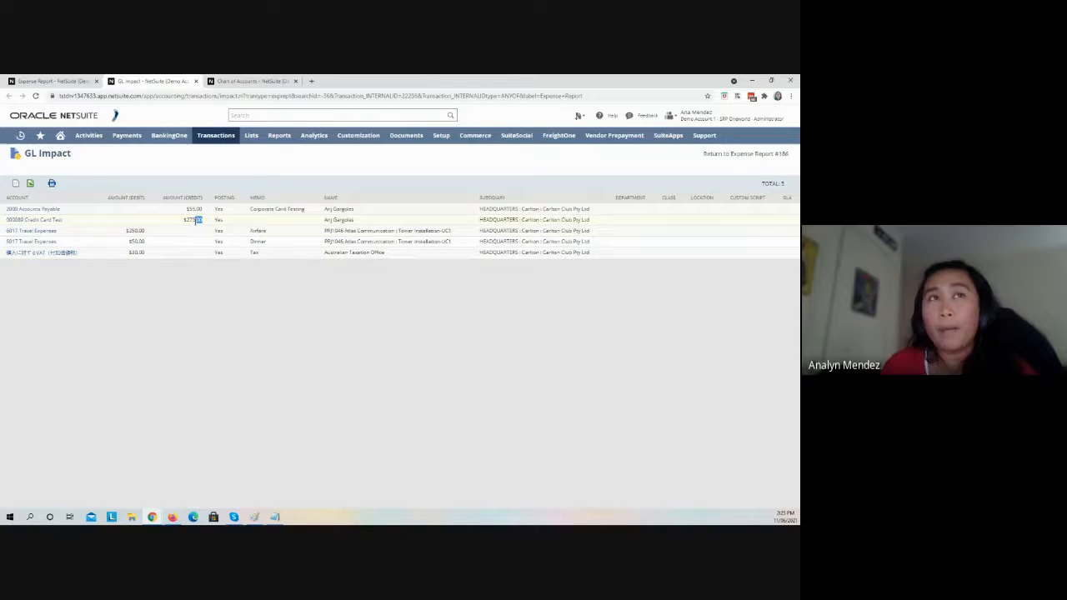
Highlight the $275.00 card-account credit, then return to saved expense report 186.
double_click(192, 219)
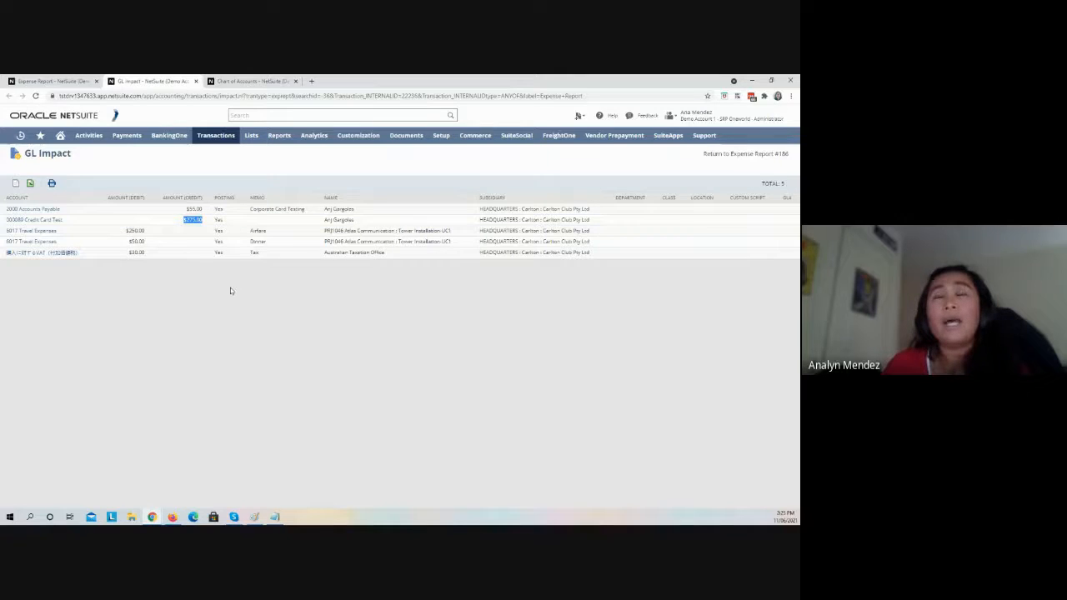
left_click(744, 153)
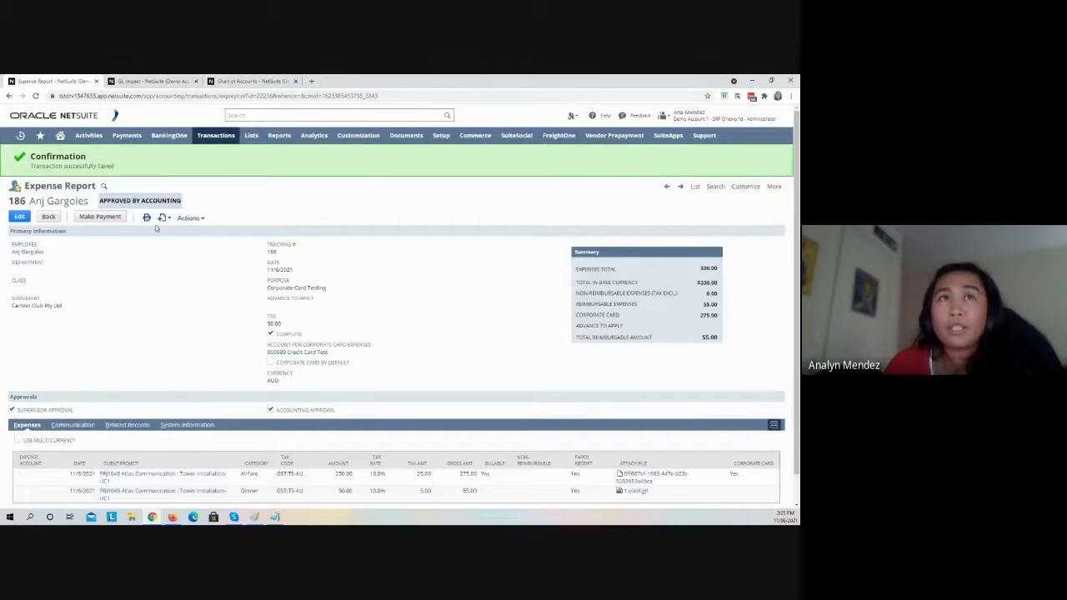
mouse_move(571, 367)
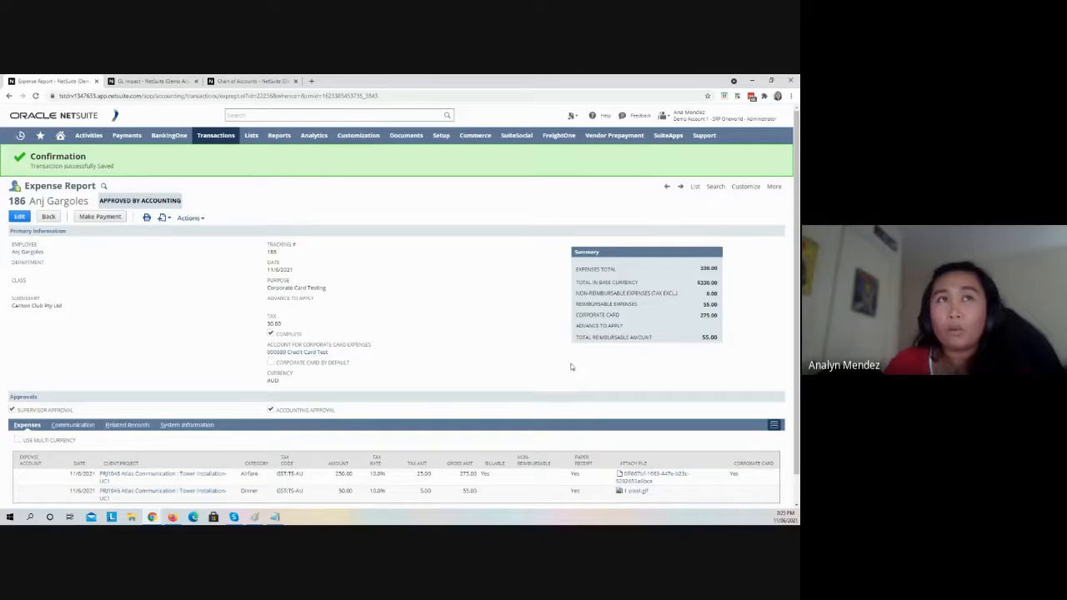